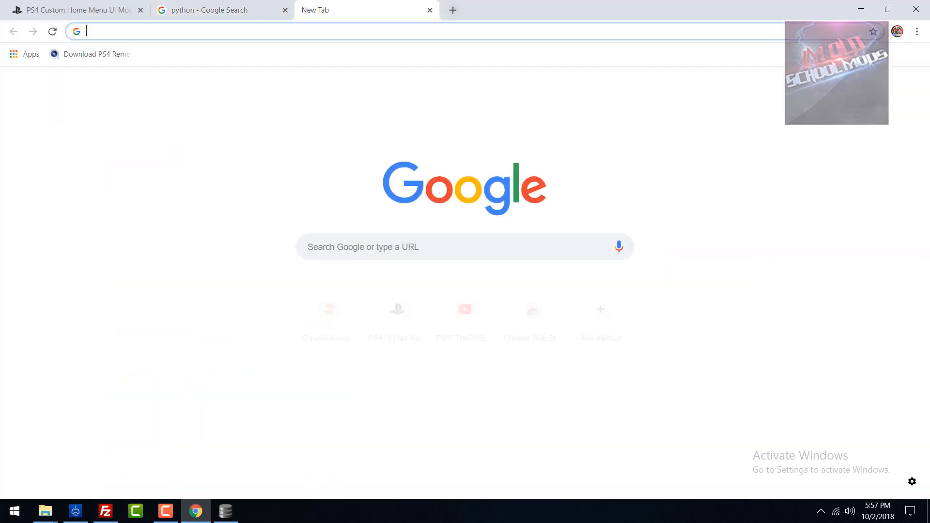
Search the web for FileZilla and for a DB editor for SQLite.
text(filezill)
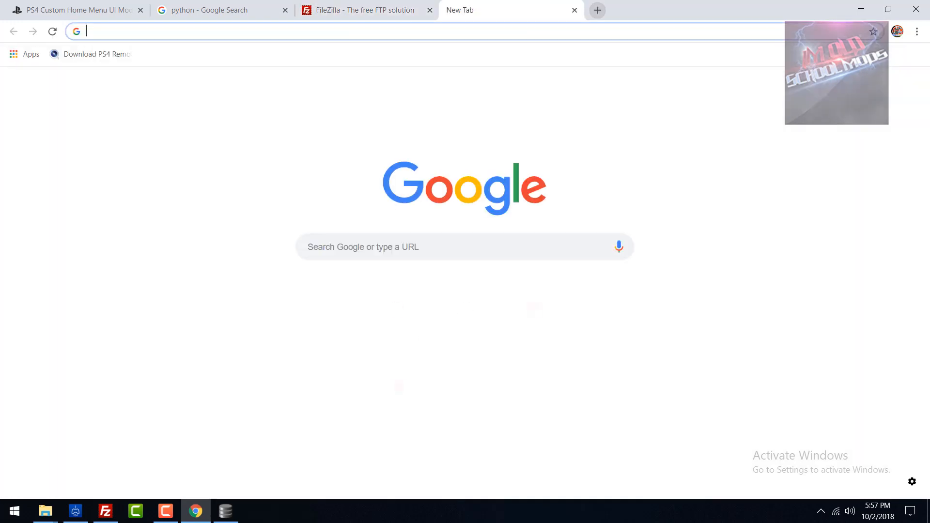
text(db editor)
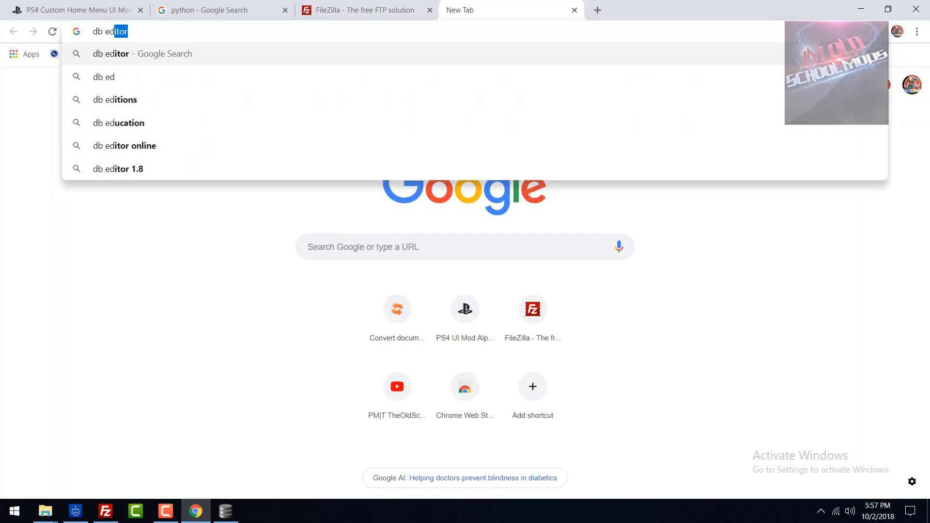
text(for)
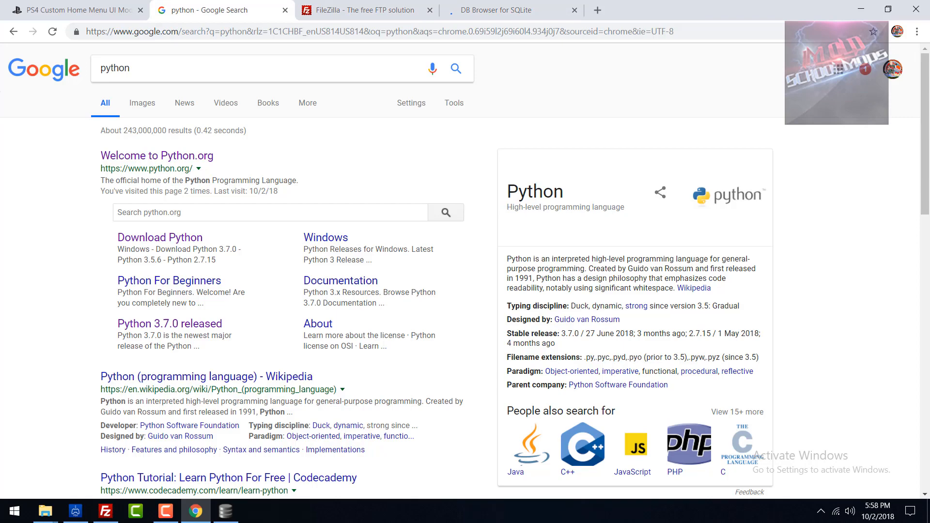
Close the FileZilla and DB Browser pages, leaving the psxhax thread open.
click(510, 10)
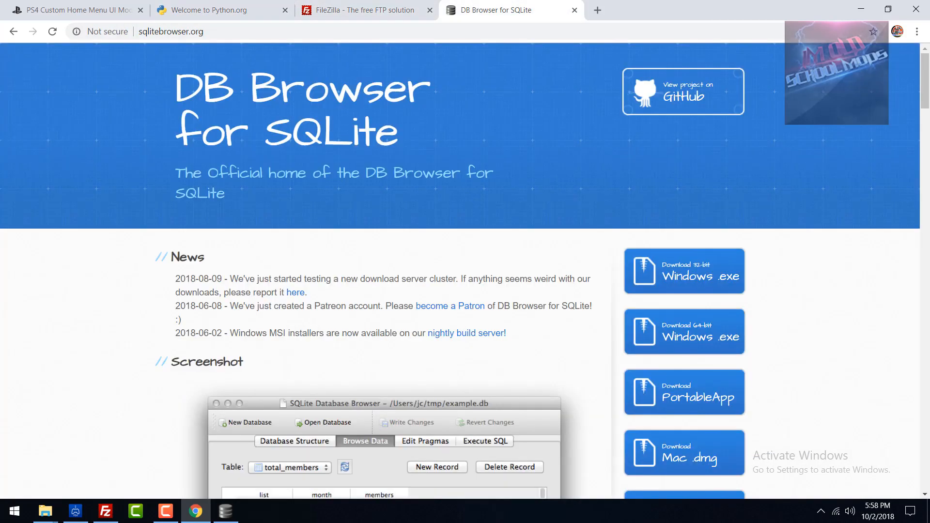
click(364, 10)
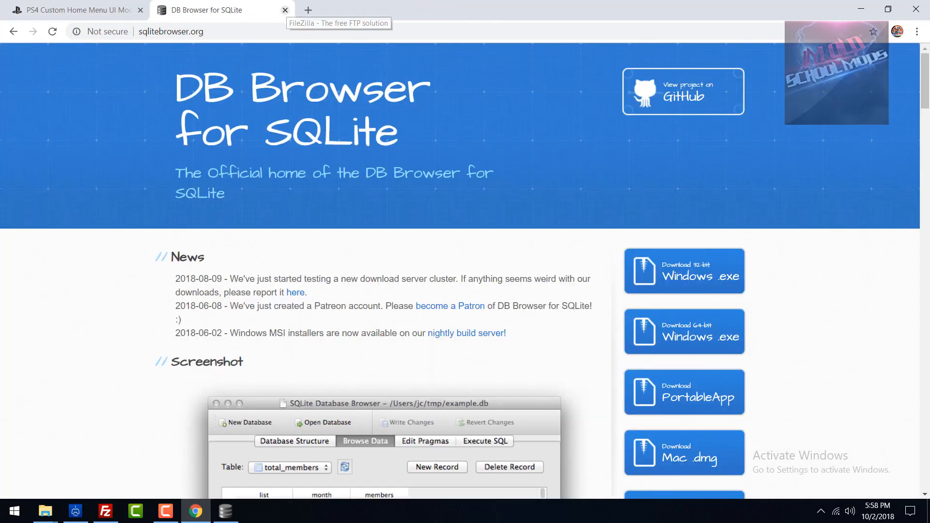
click(74, 10)
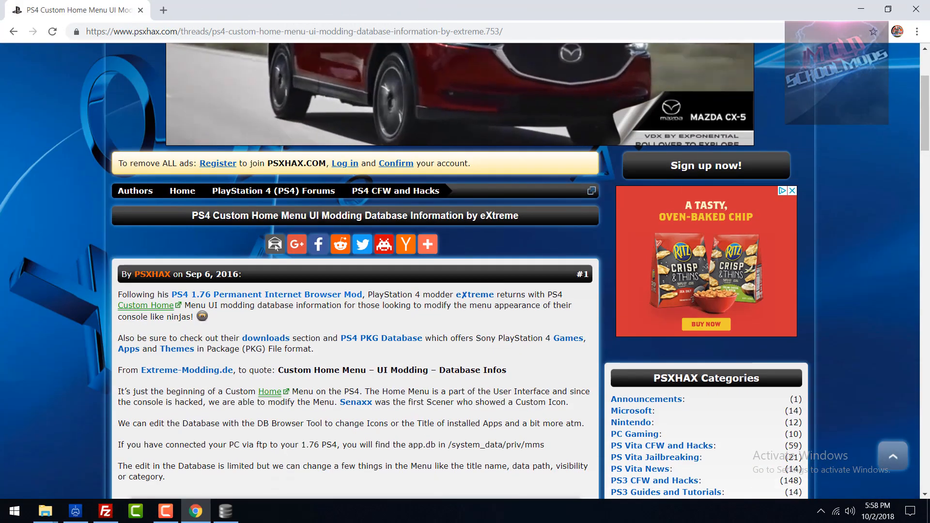
Scroll the psxhax thread down to the table with visible, canRemove and category columns.
scroll(down, 3)
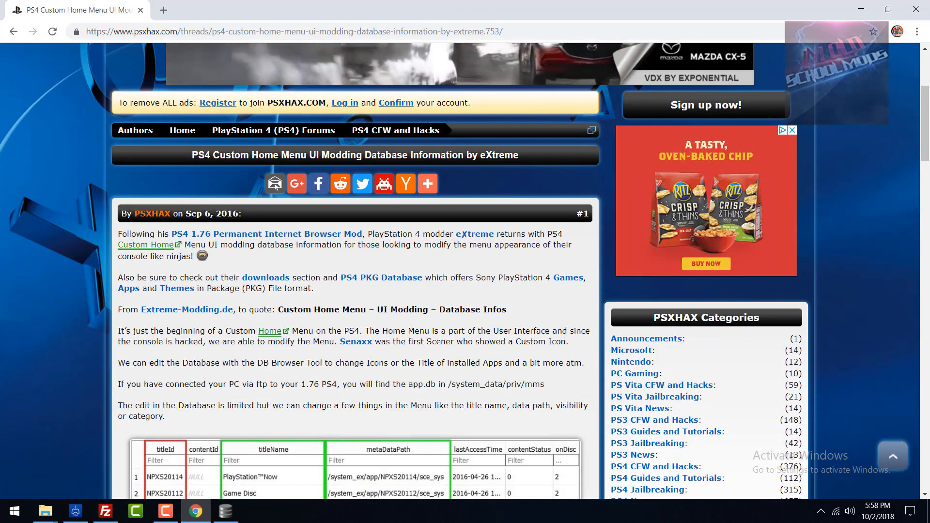
scroll(down, 3)
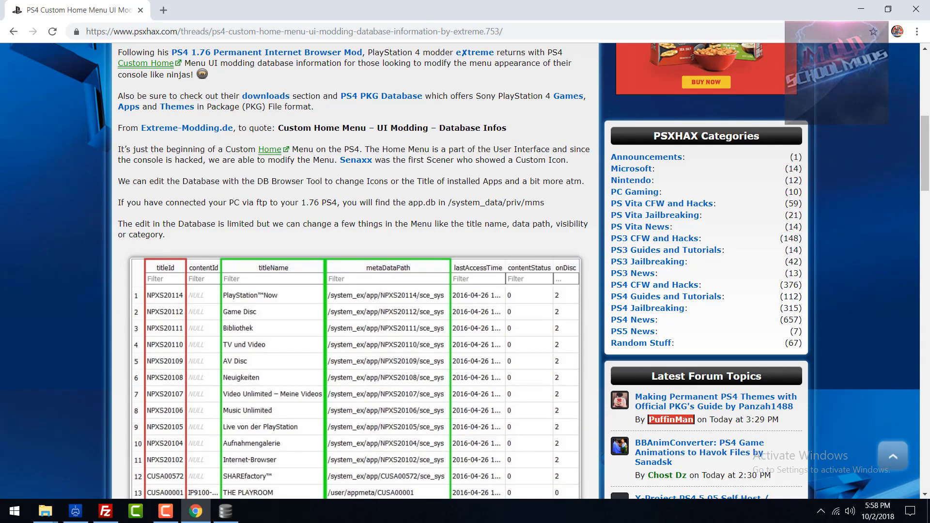
scroll(down, 3)
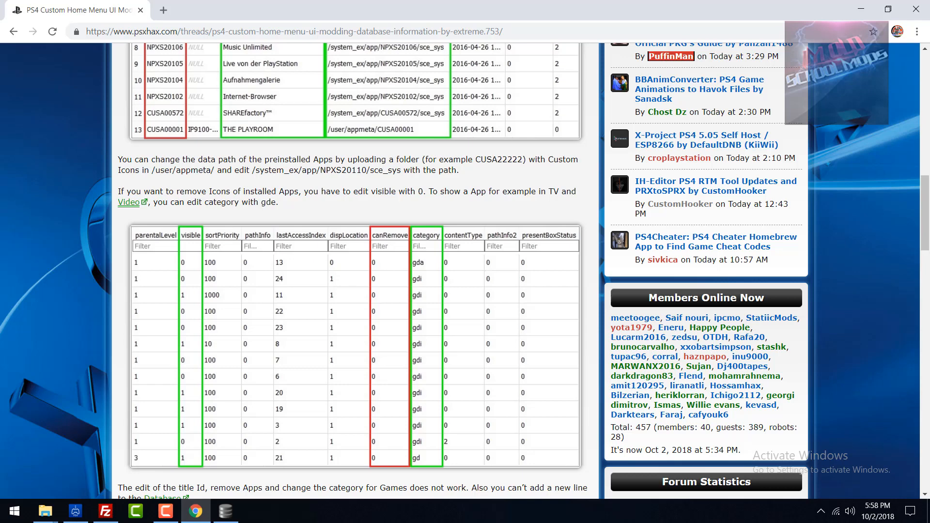
double_click(508, 159)
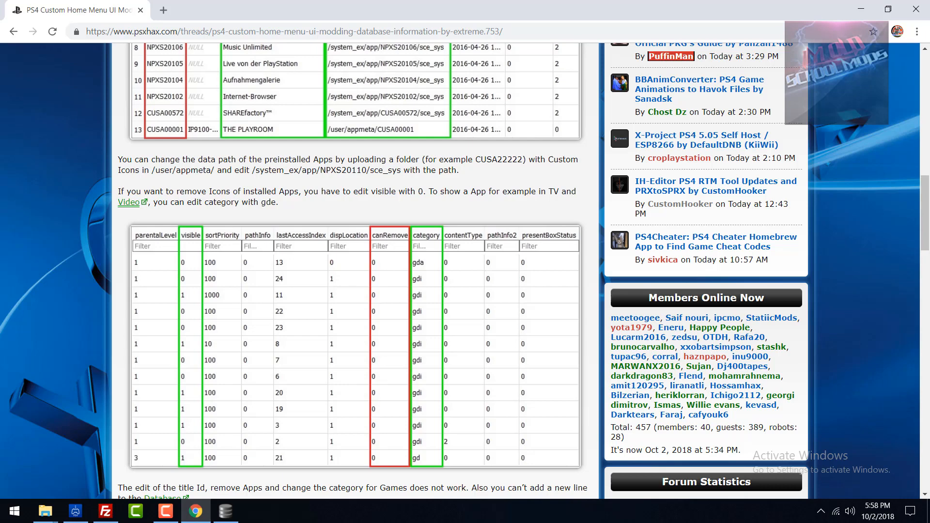
drag(266, 170, 400, 170)
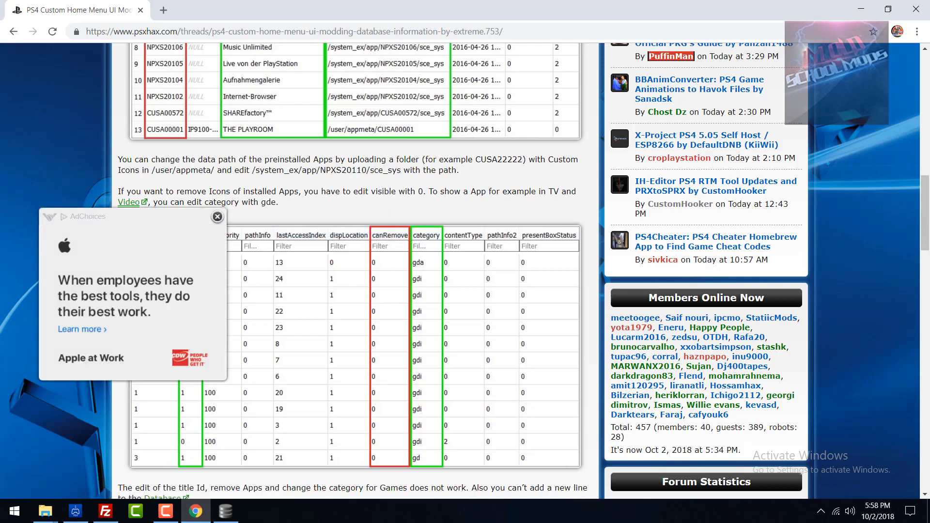
click(217, 216)
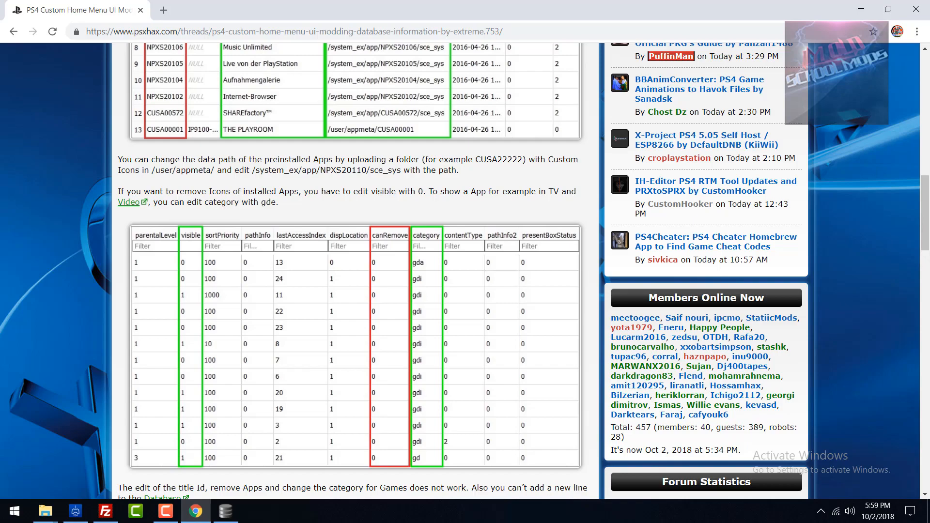
scroll(down, 3)
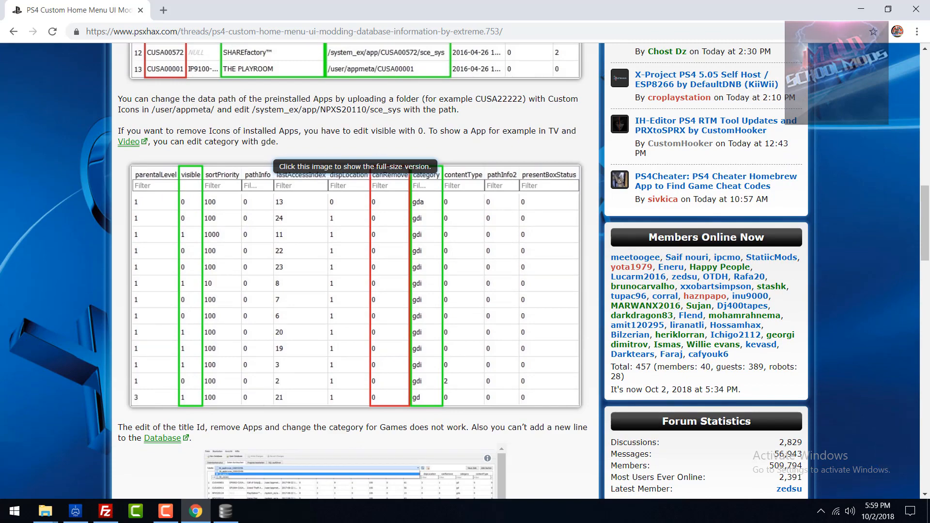
scroll(down, 3)
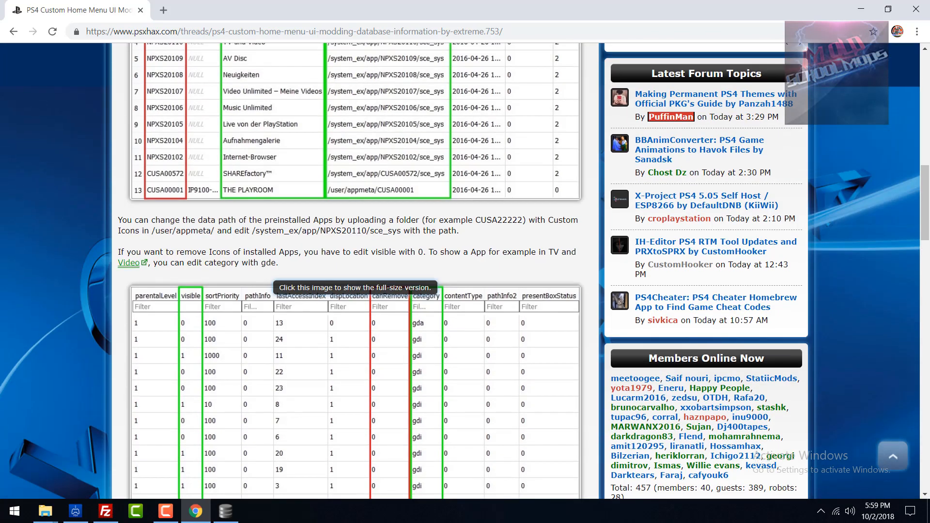
Bring app.db in DB Browser forward, then switch to the PS4 Remote Play exploit host.
click(225, 510)
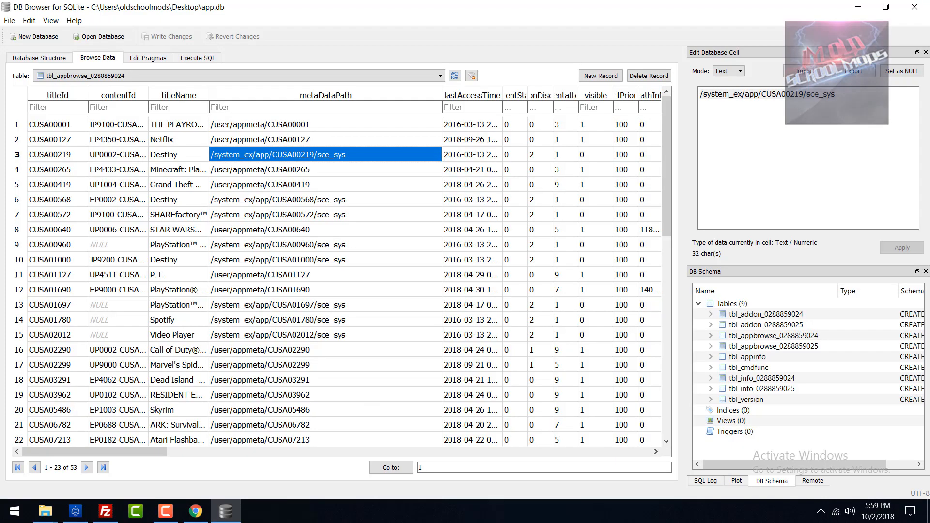
click(105, 510)
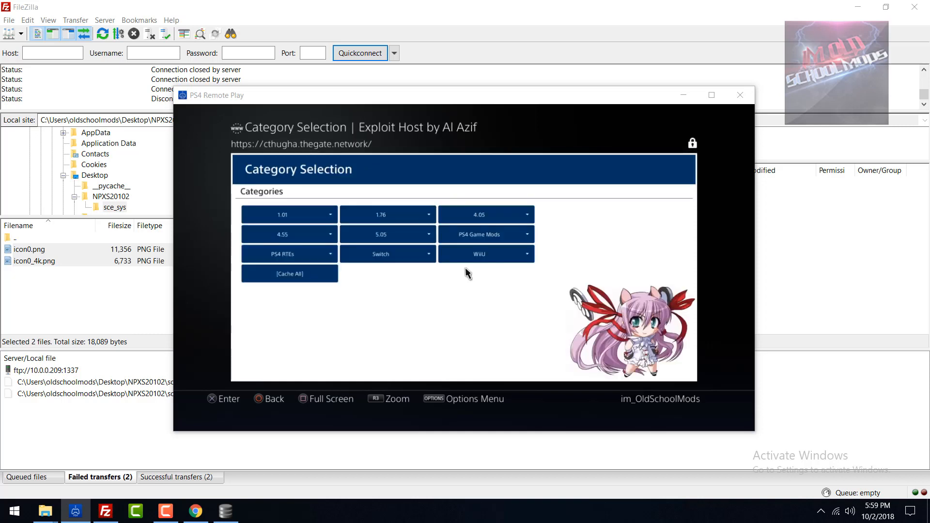
Run the 5.05 FTP payload, move Remote Play aside, and enter host 10.0.0.209.
click(388, 234)
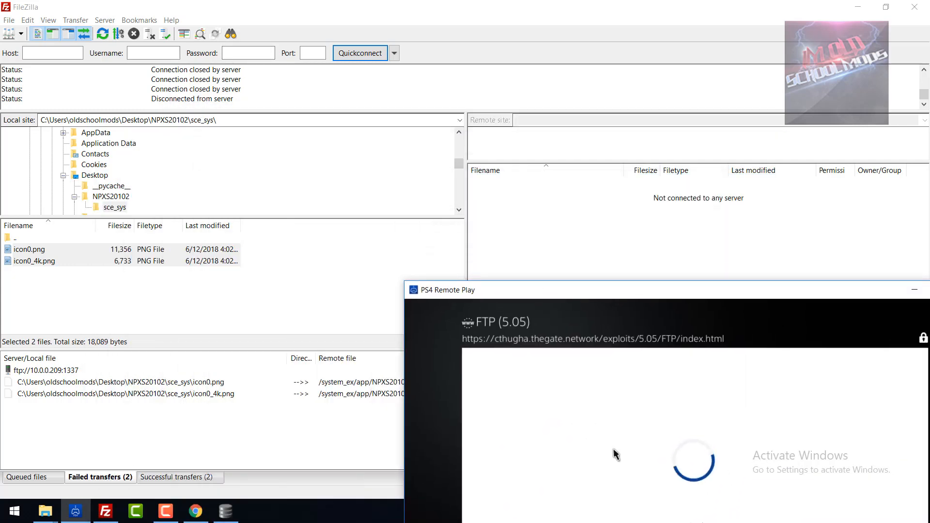
drag(442, 290, 525, 324)
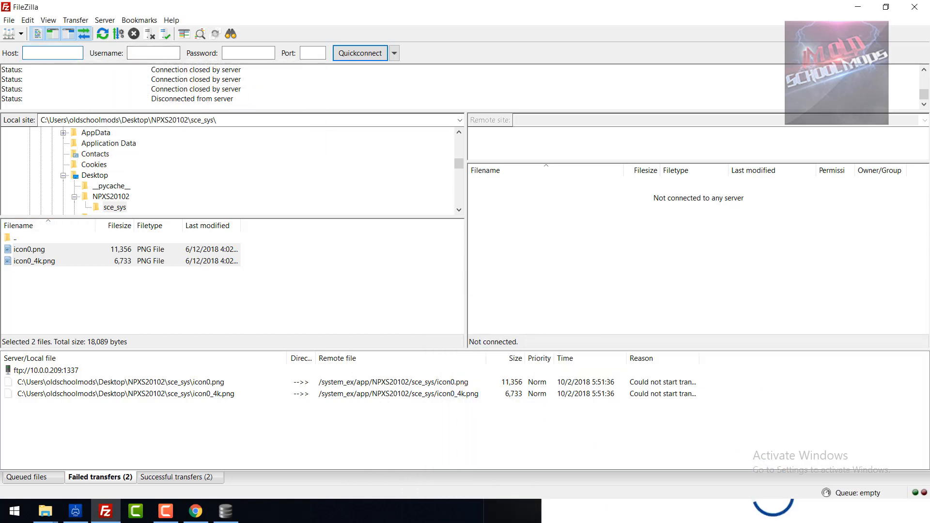
text(10.0.0.209)
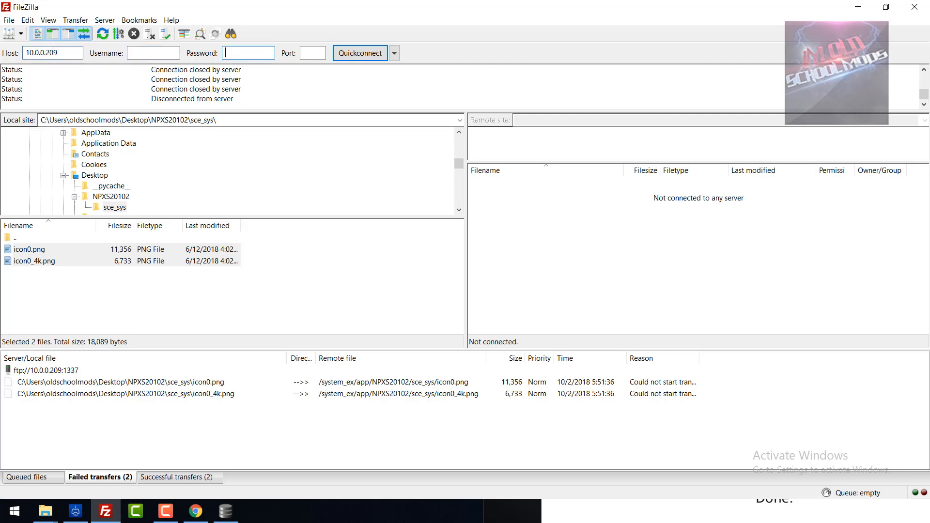
Quickconnect to the PS4 on port 1337 and browse to /system_data/priv/mms.
click(359, 53)
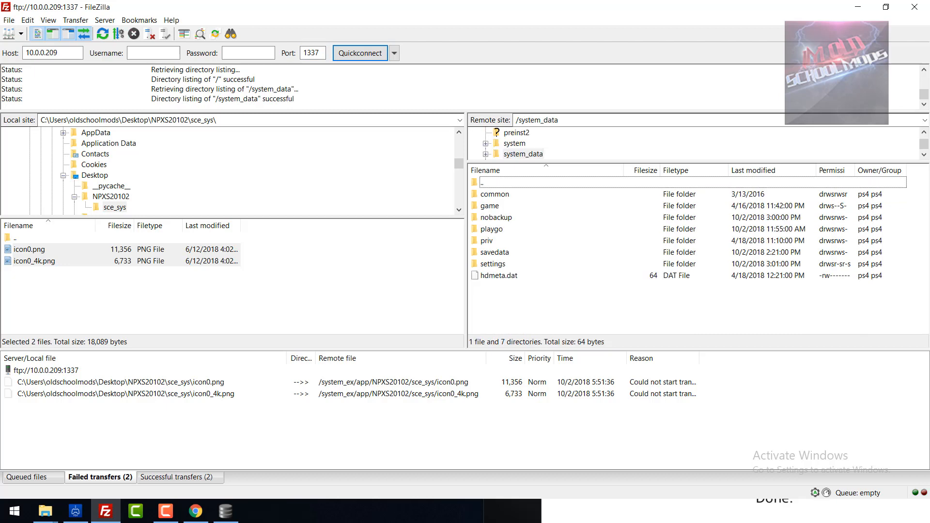
double_click(486, 240)
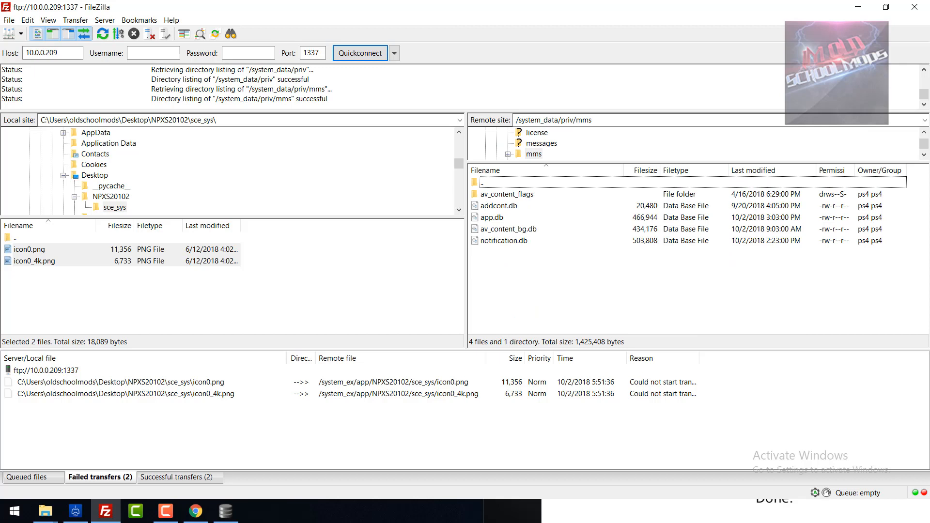
click(496, 217)
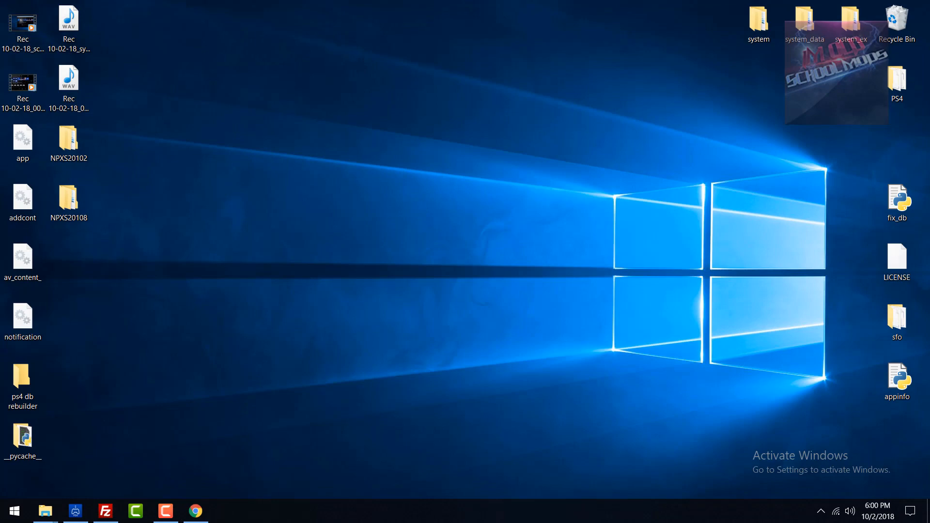
Launch DB Browser for SQLite from the Start menu to open the desktop app.db.
click(13, 510)
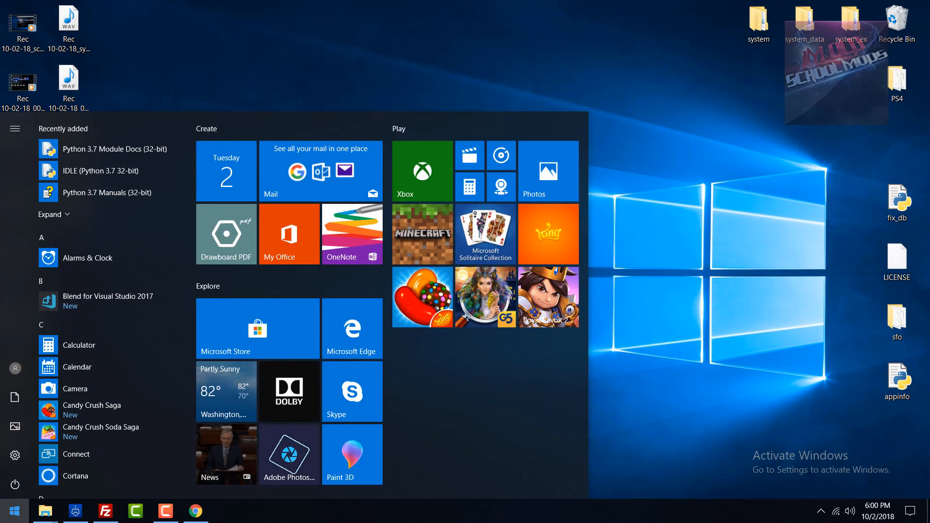
click(226, 511)
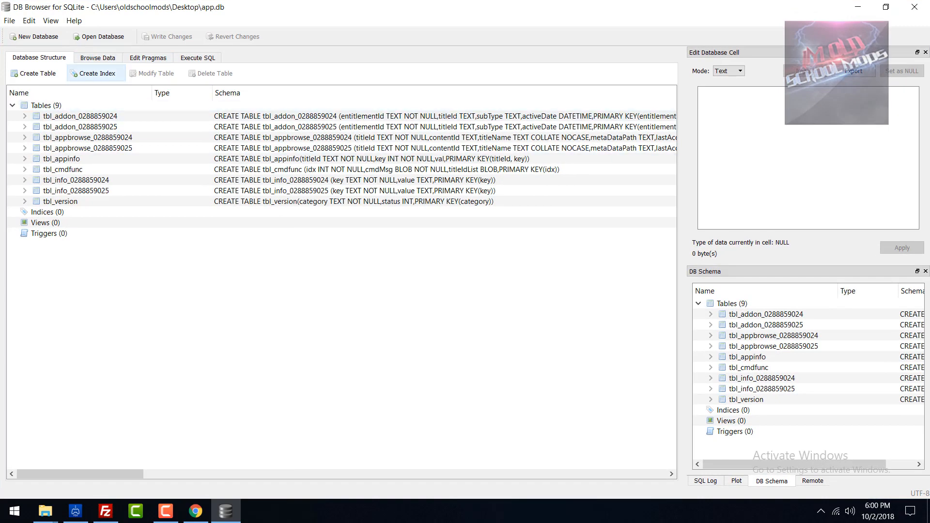
click(97, 57)
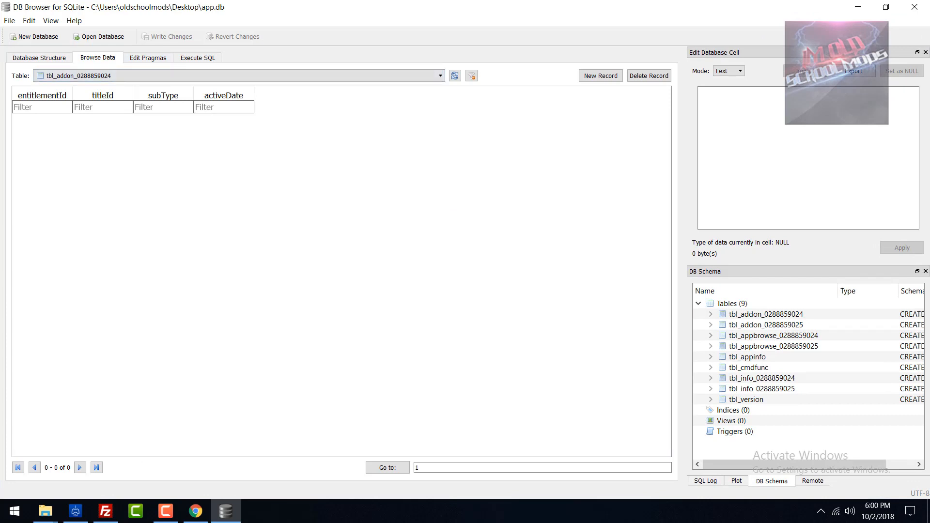
click(439, 75)
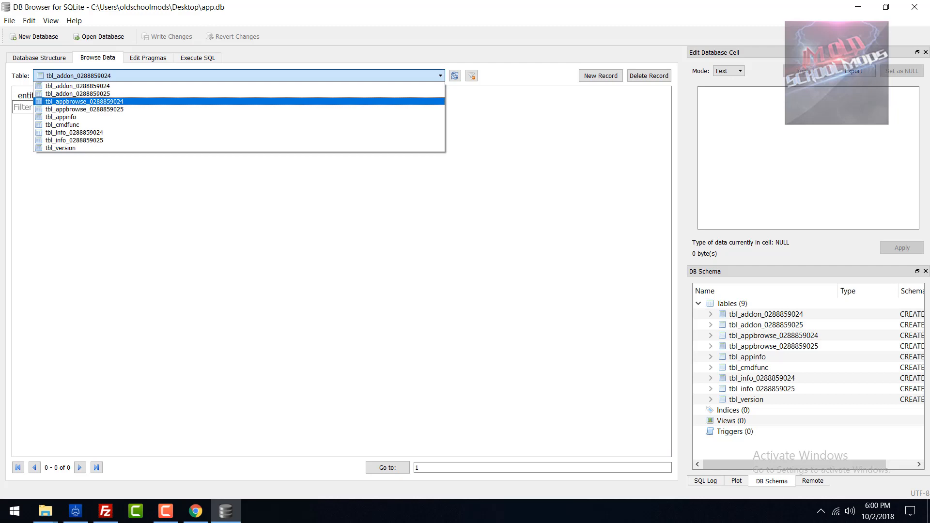
click(83, 101)
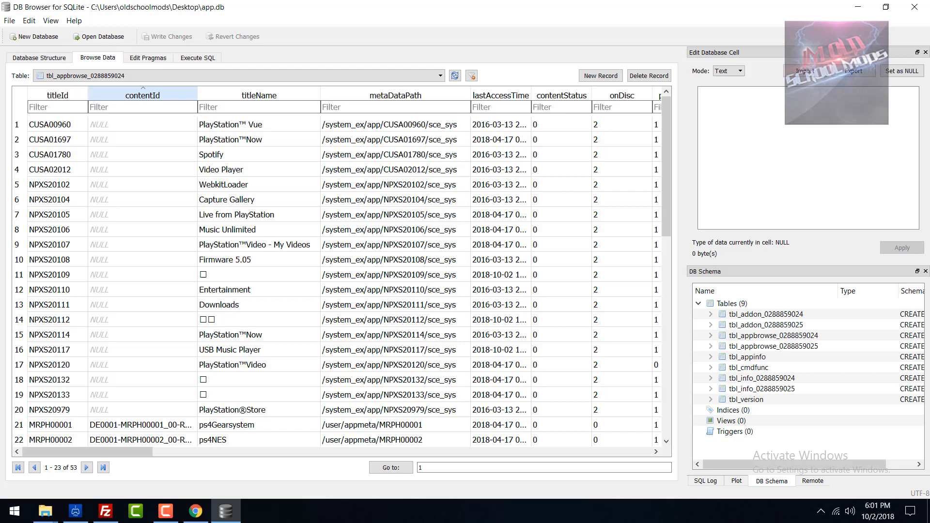
click(267, 95)
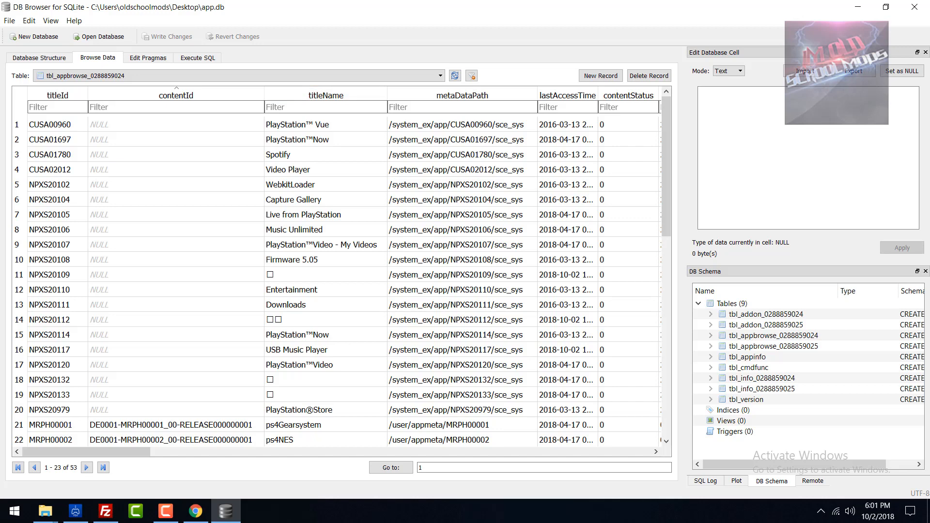
scroll(right, 3)
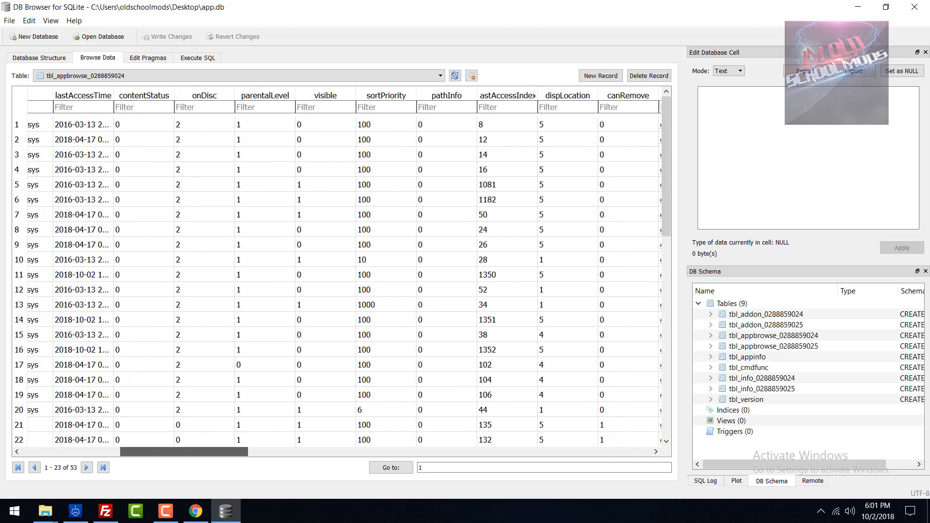
scroll(right, 3)
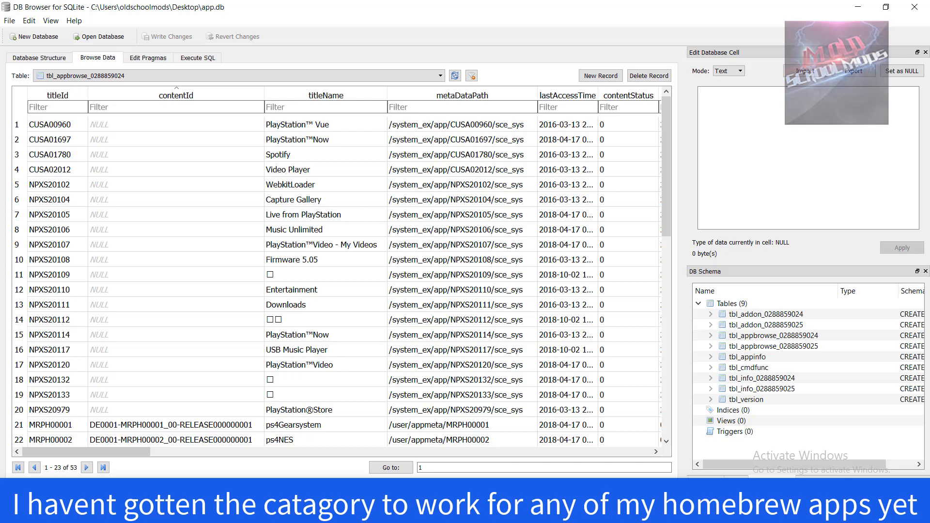
scroll(down, 3)
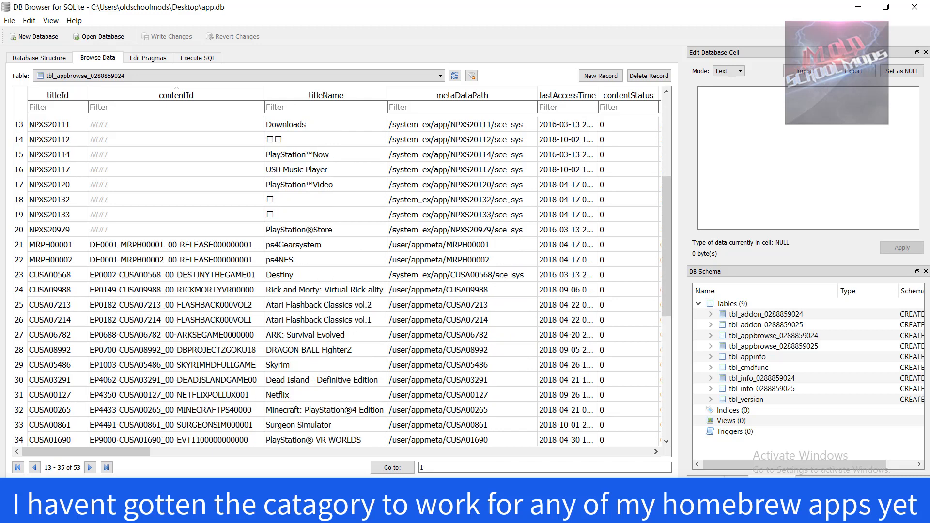
click(451, 364)
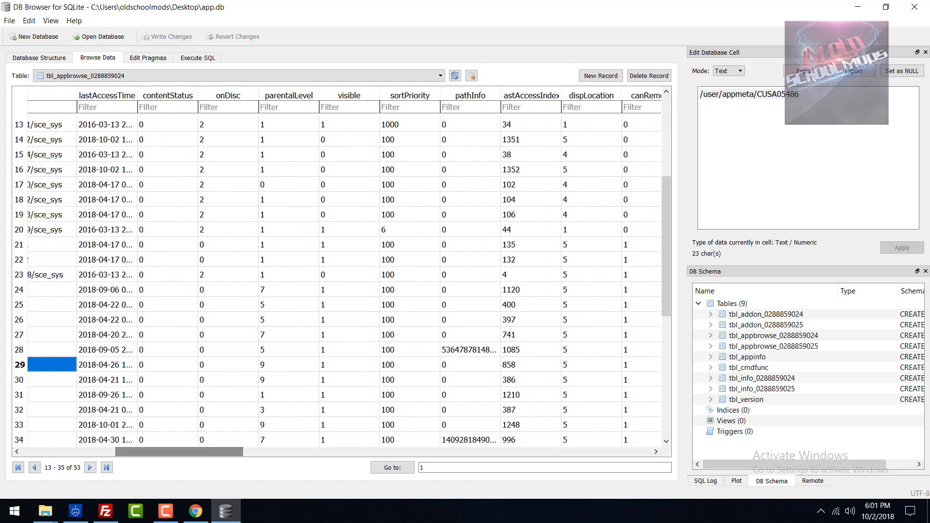
click(348, 364)
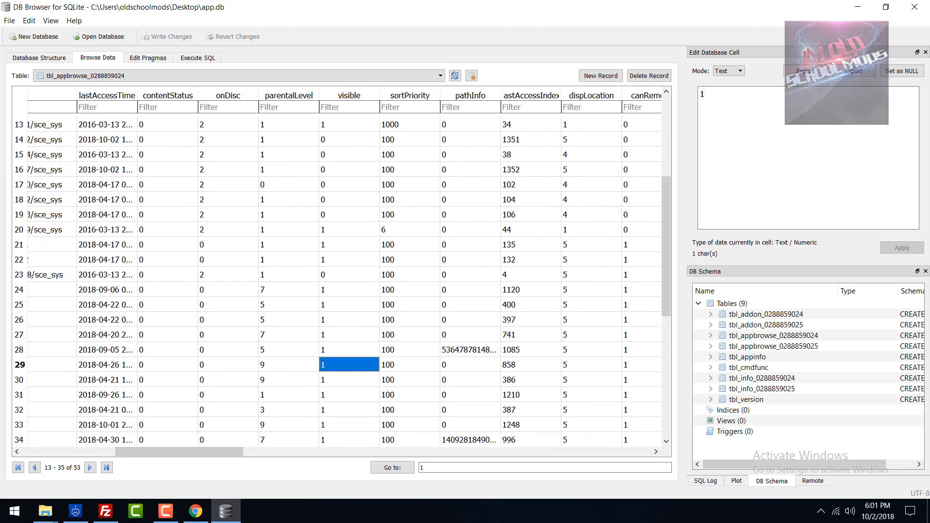
scroll(right, 3)
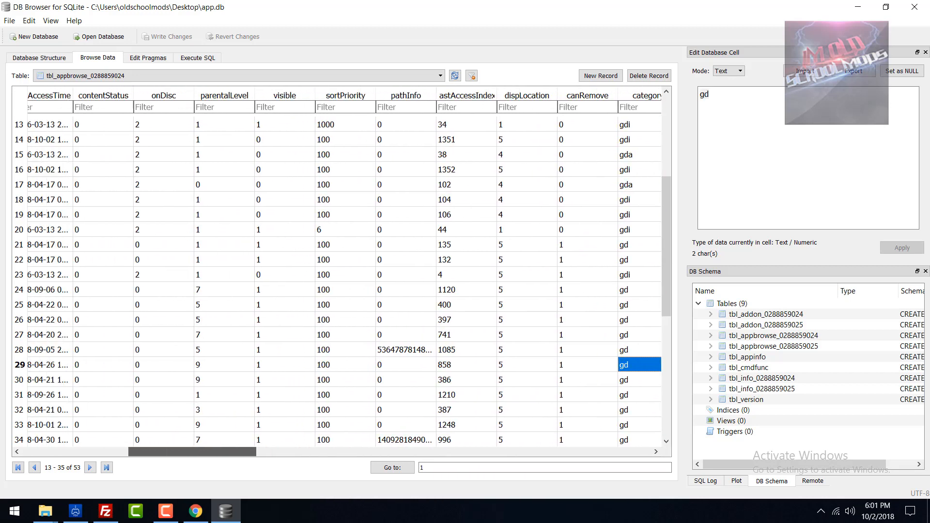
scroll(right, 3)
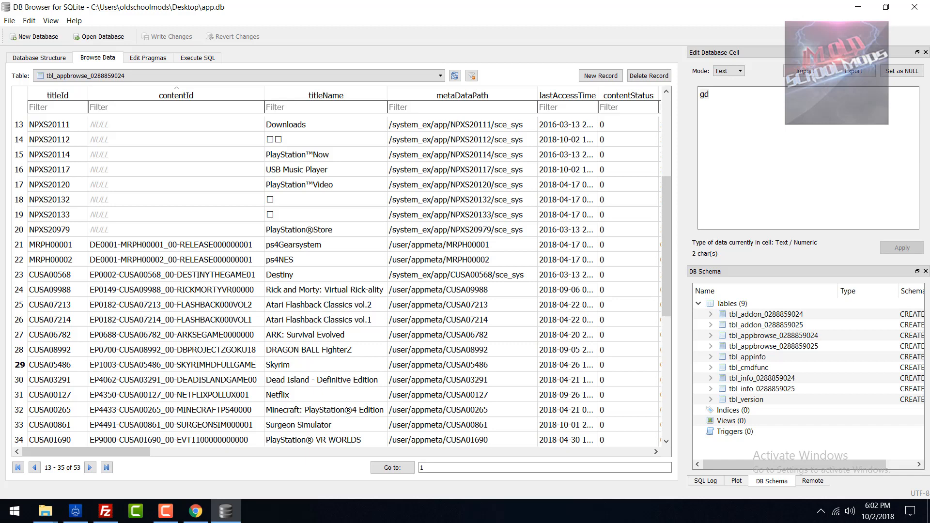
click(460, 395)
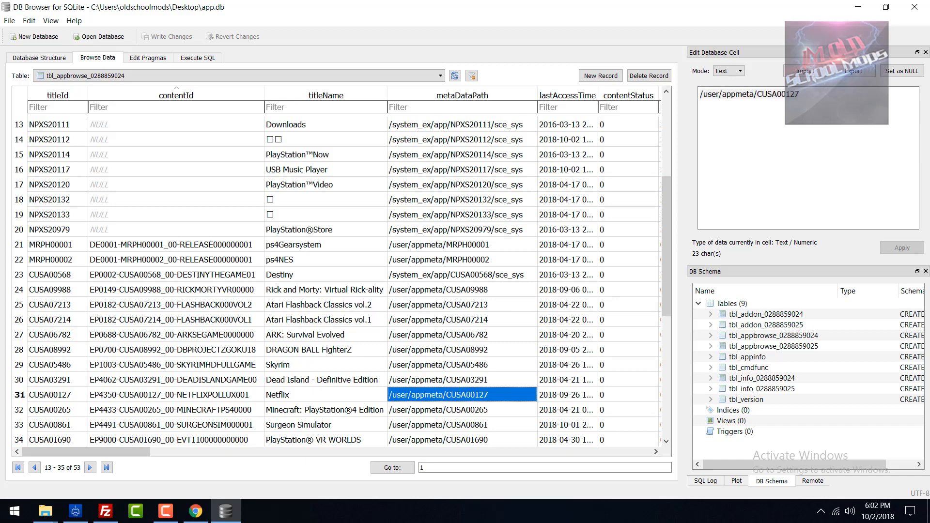
Edit the Netflix row's category value from gd to gde.
scroll(right, 3)
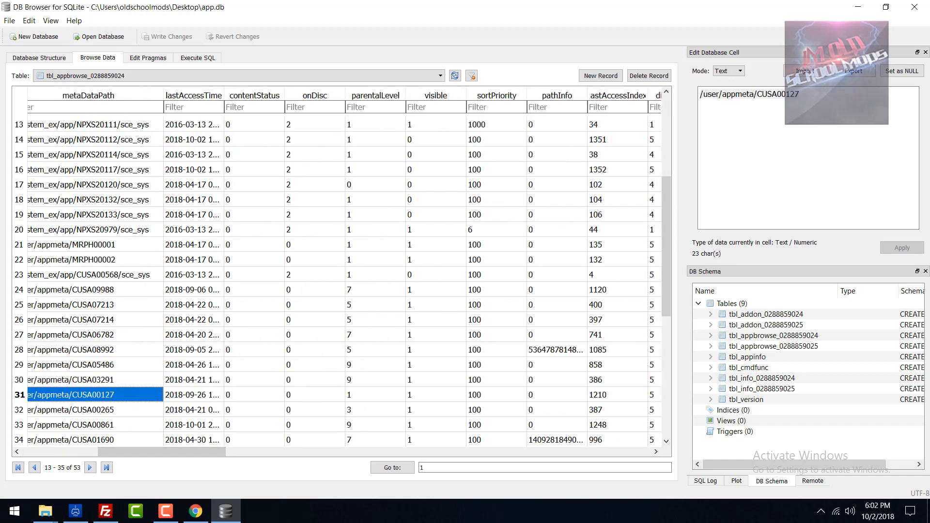
click(435, 394)
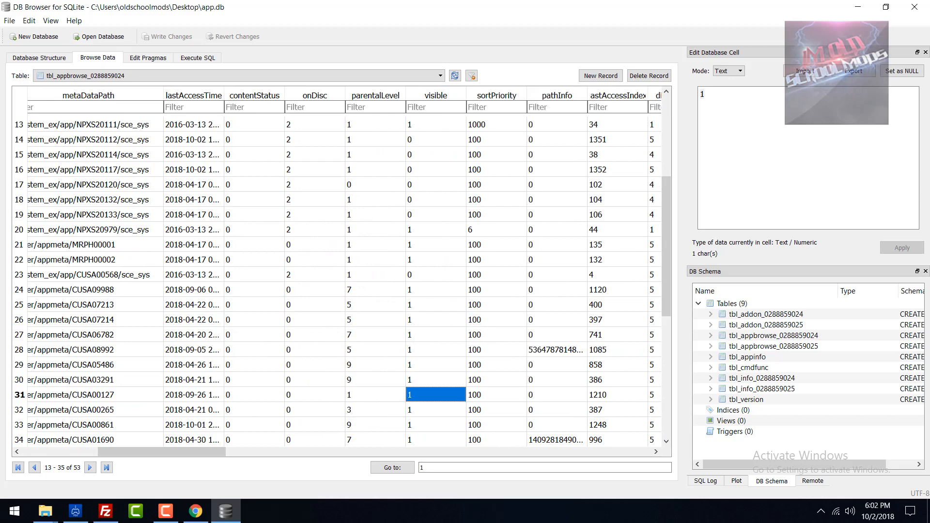
scroll(right, 3)
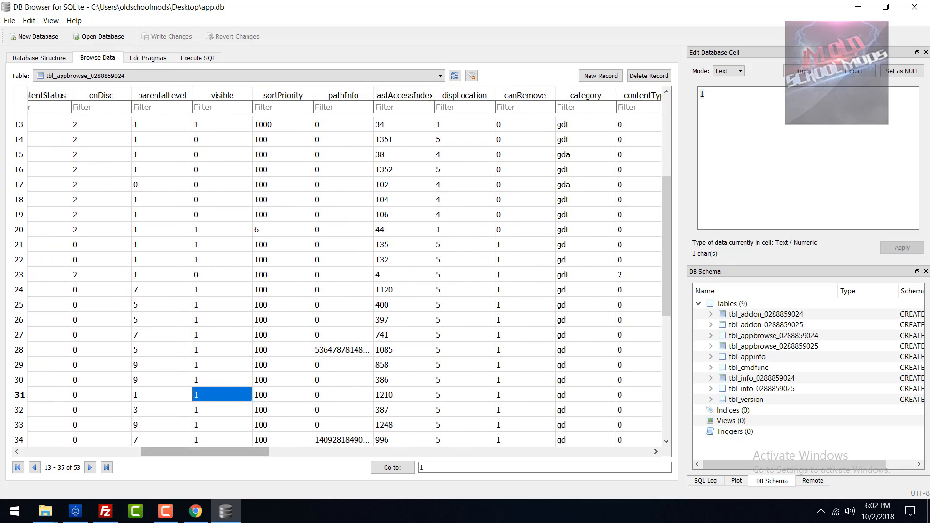
click(583, 394)
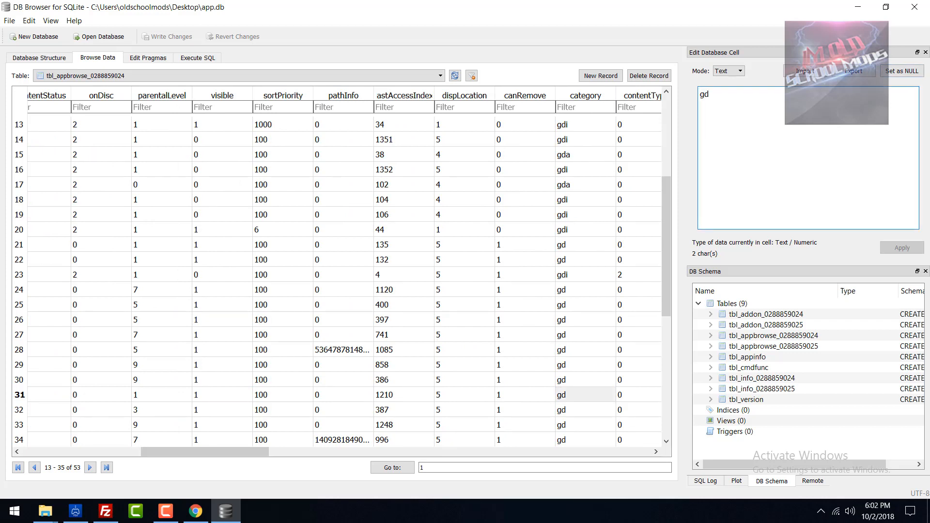
double_click(703, 93)
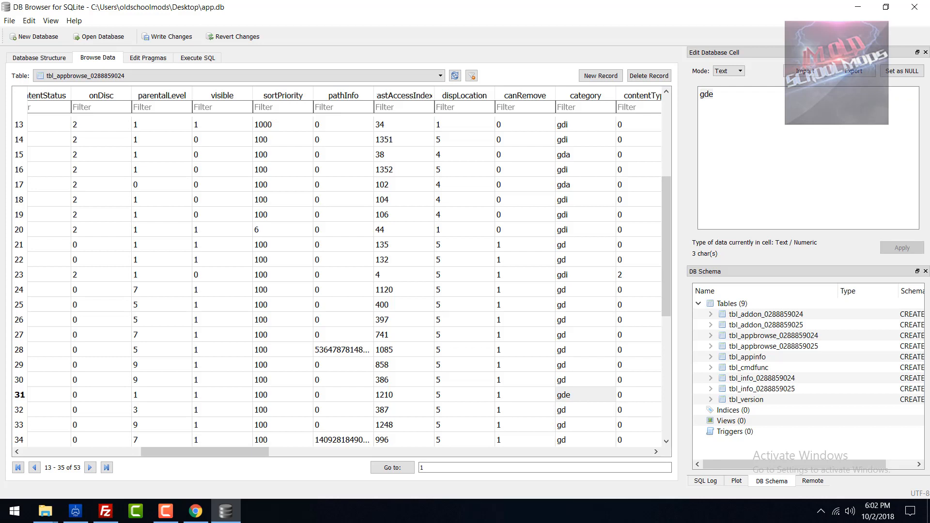
Set Netflix's visible value to 0 and retitle it Nutflex.
click(222, 395)
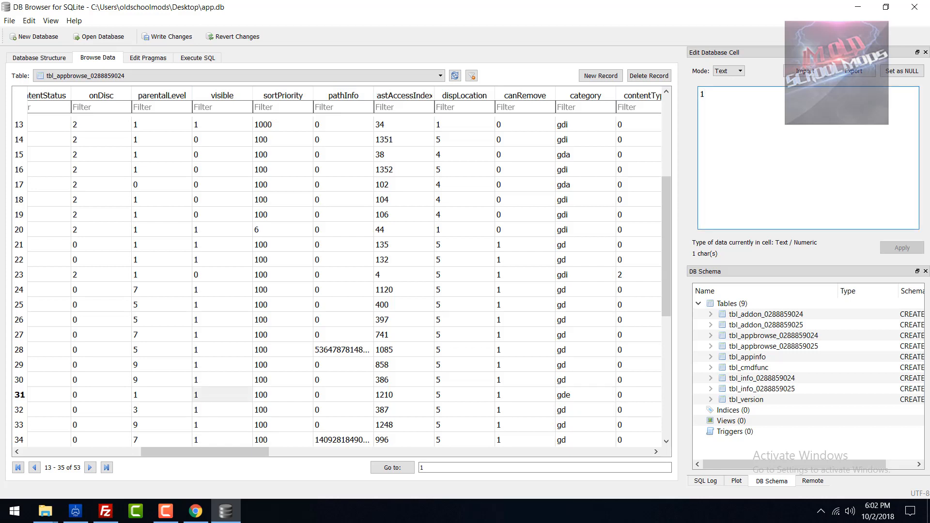
text(0)
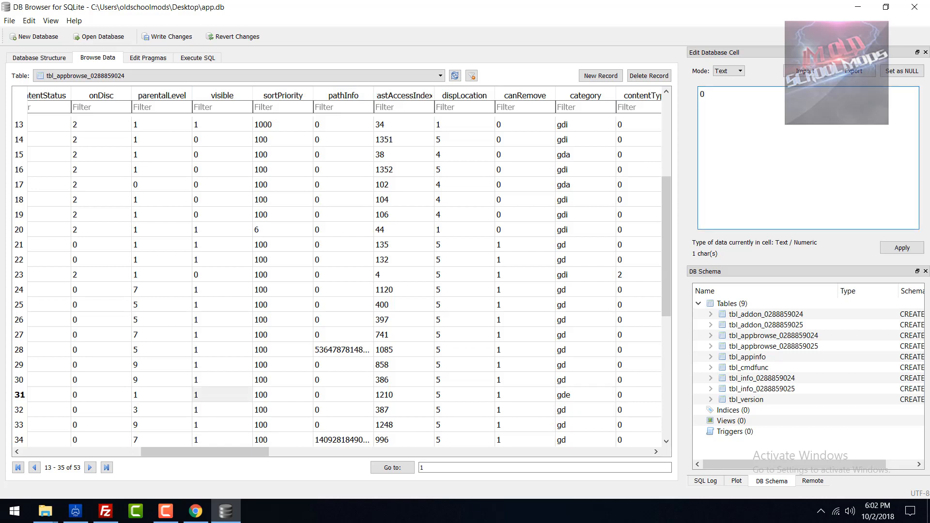
click(221, 394)
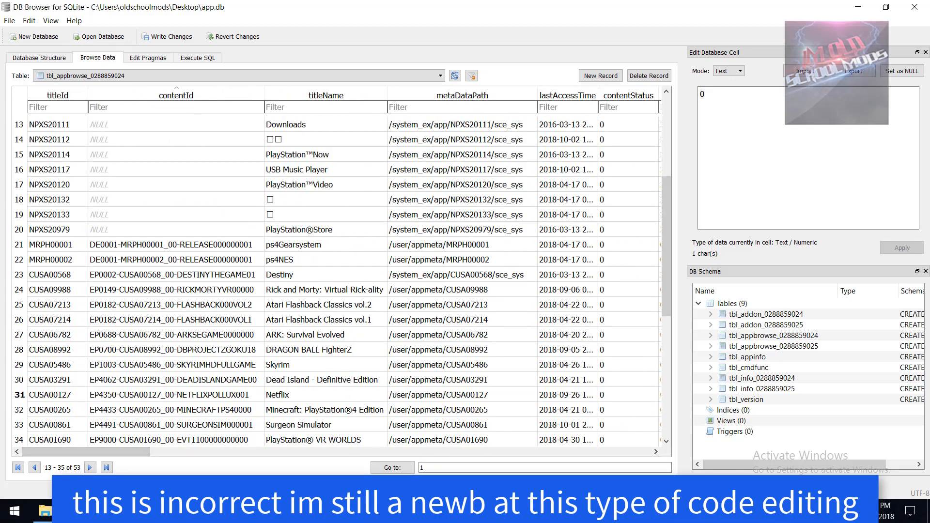
right_click(277, 394)
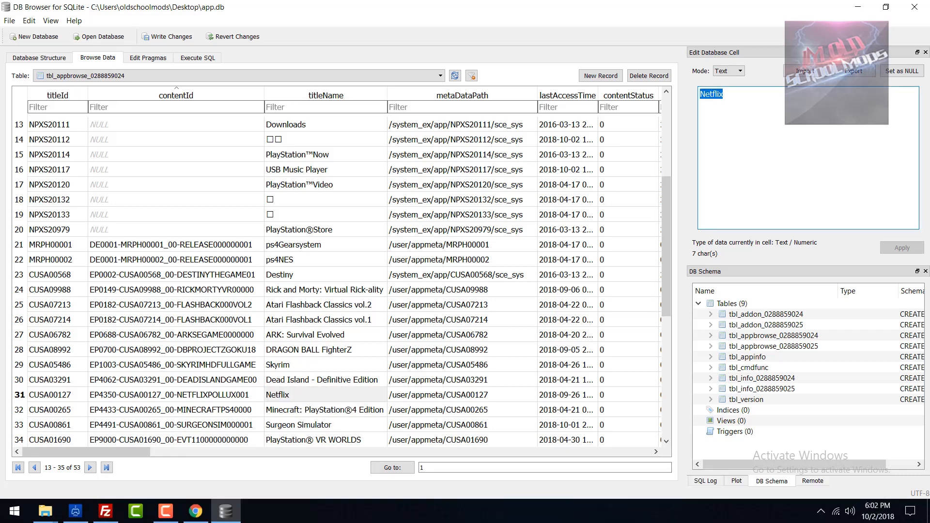
text(Nutfle)
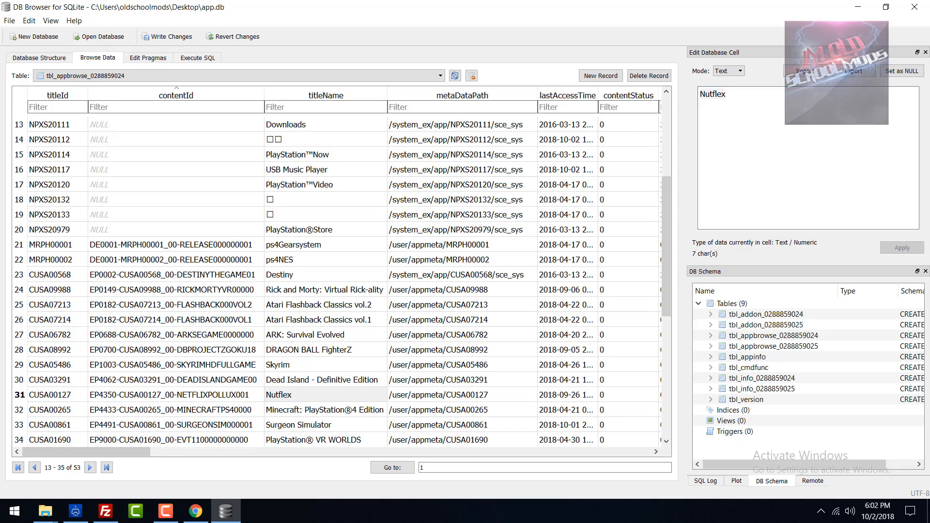
click(438, 75)
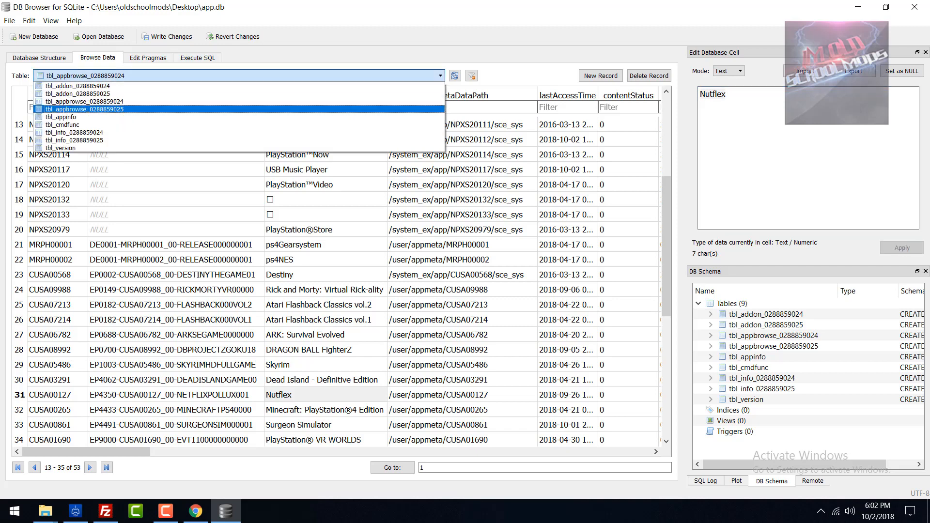
click(82, 109)
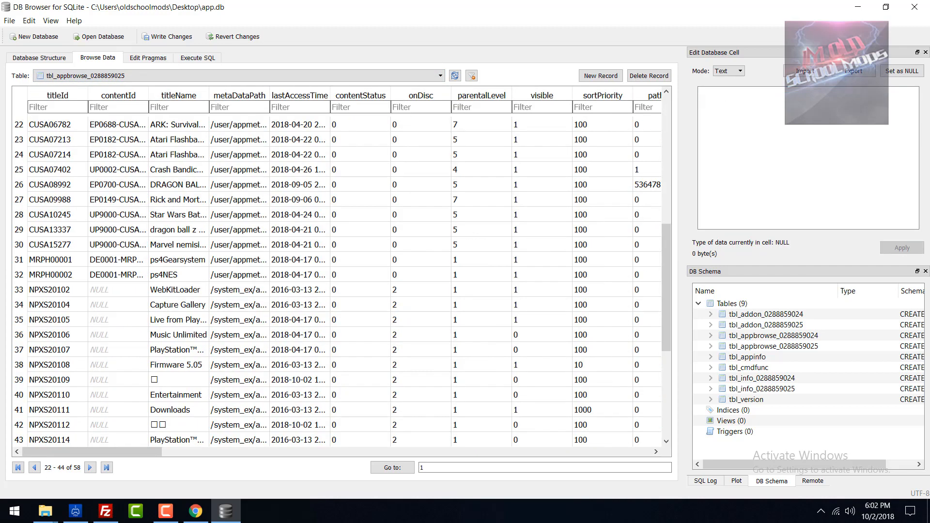
scroll(down, 3)
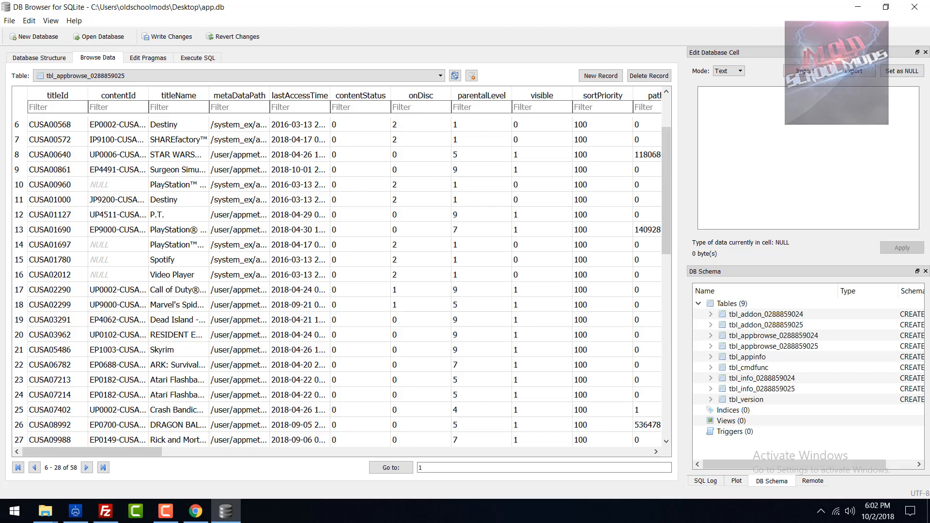
scroll(down, 3)
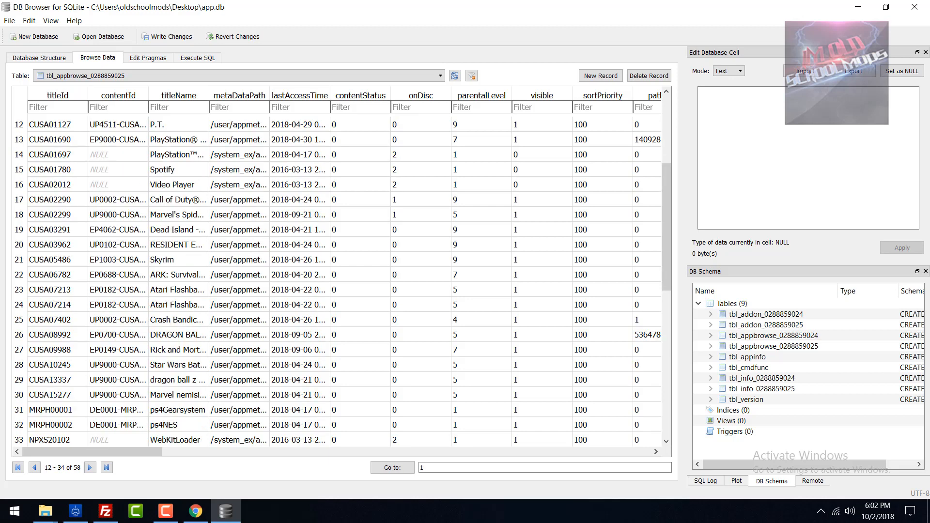
scroll(down, 3)
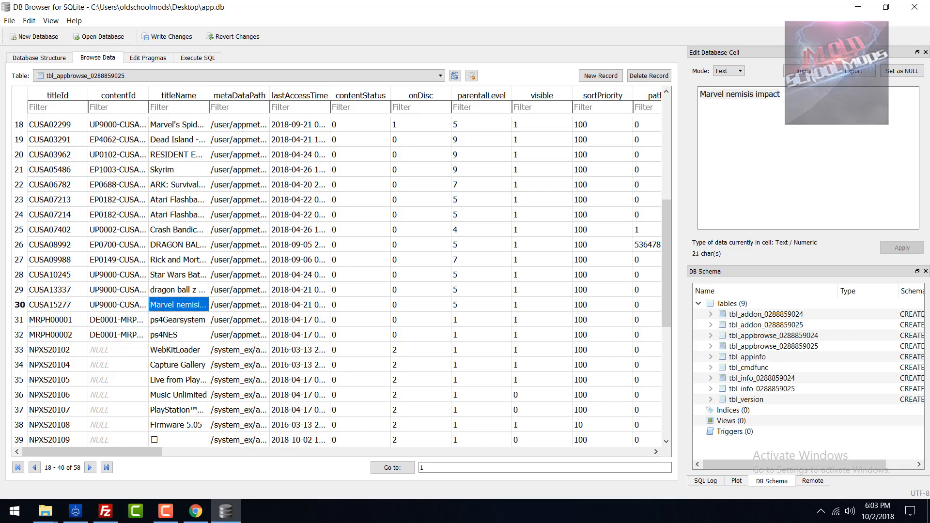
scroll(up, 3)
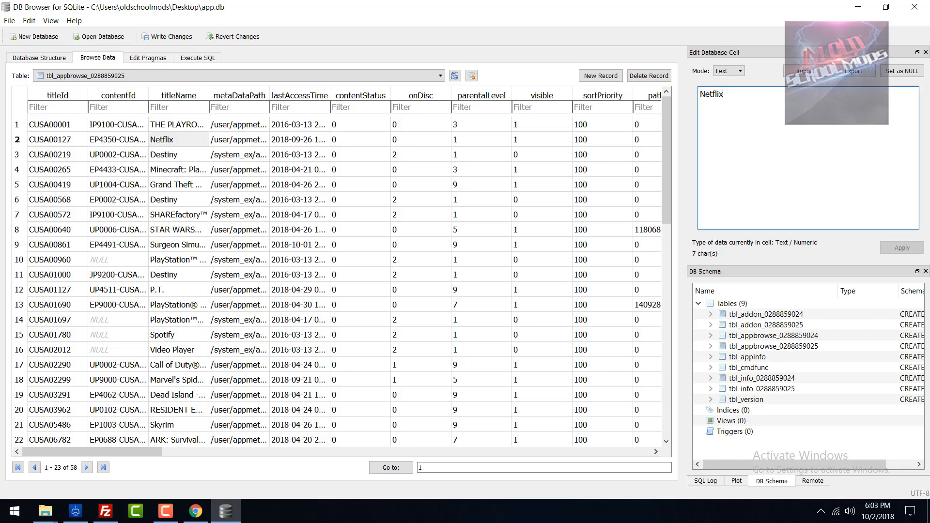
Rename the Netflix title to Nutflex and apply it.
click(602, 95)
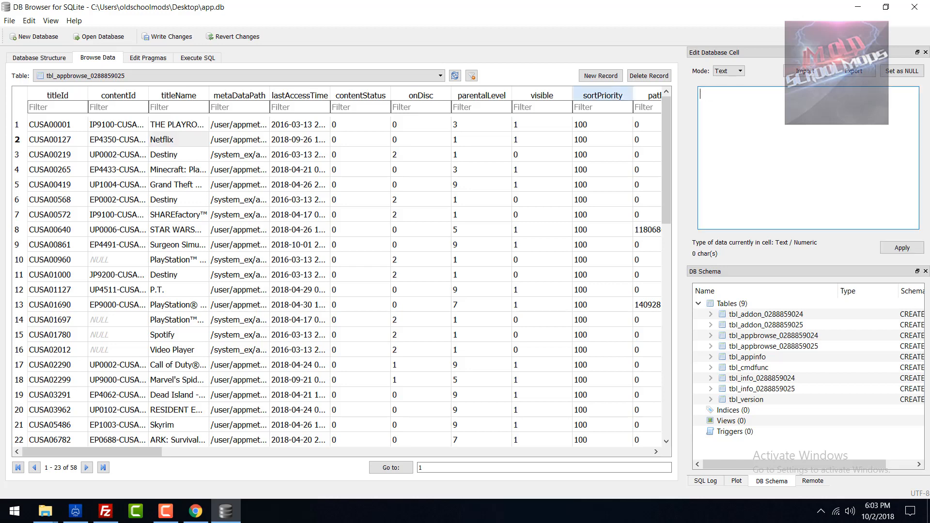
text(Nutf)
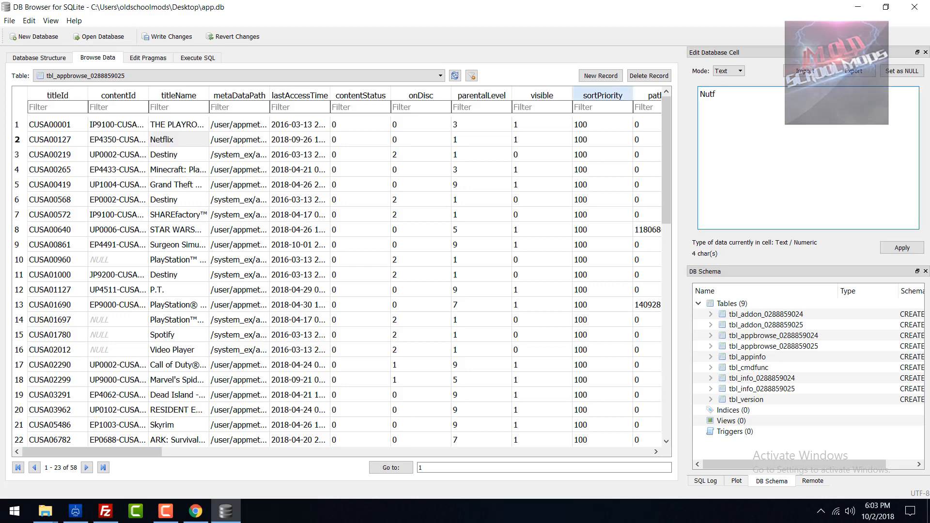
text(lex)
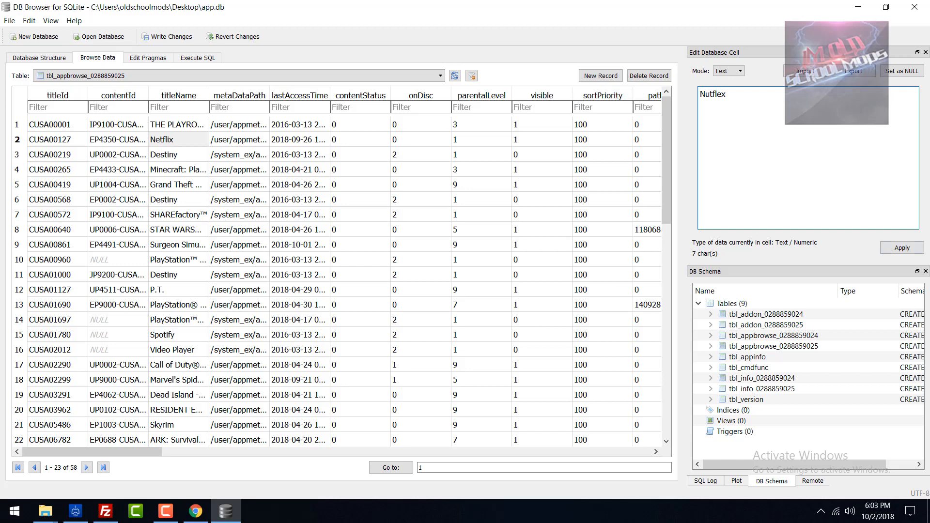
click(901, 248)
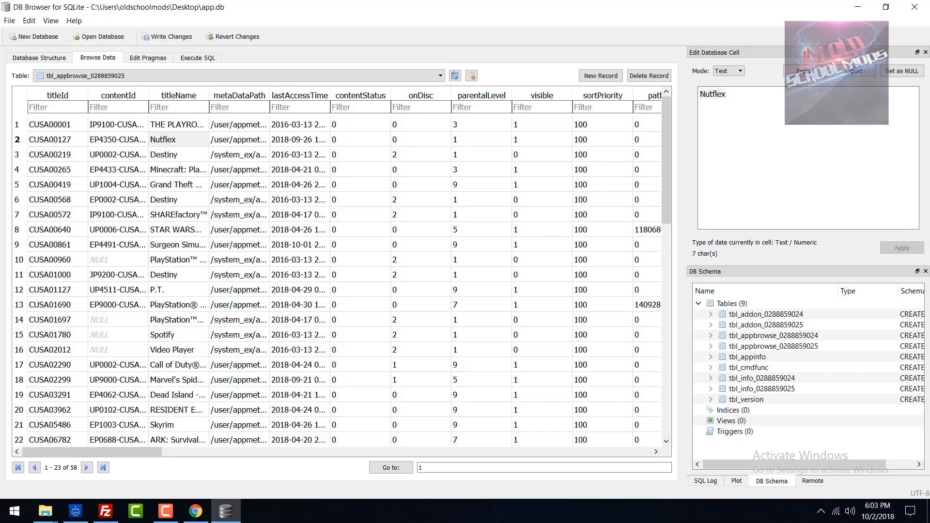
Save visible as 0 for Netflix and change its category to gde.
click(540, 139)
text(0)
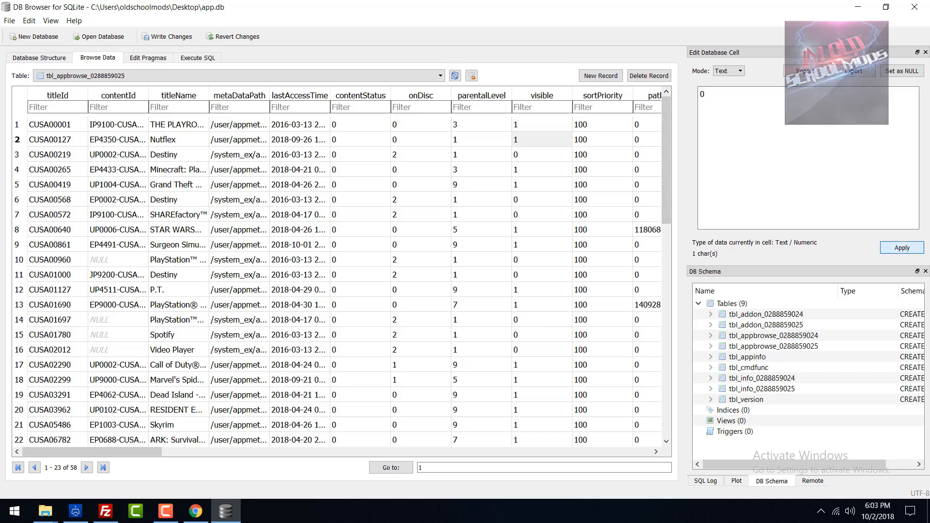
click(645, 140)
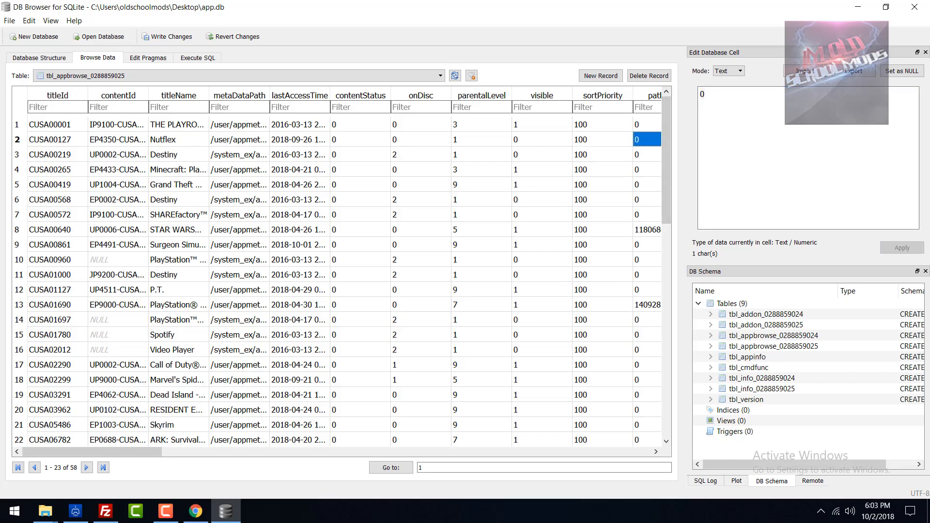
scroll(right, 3)
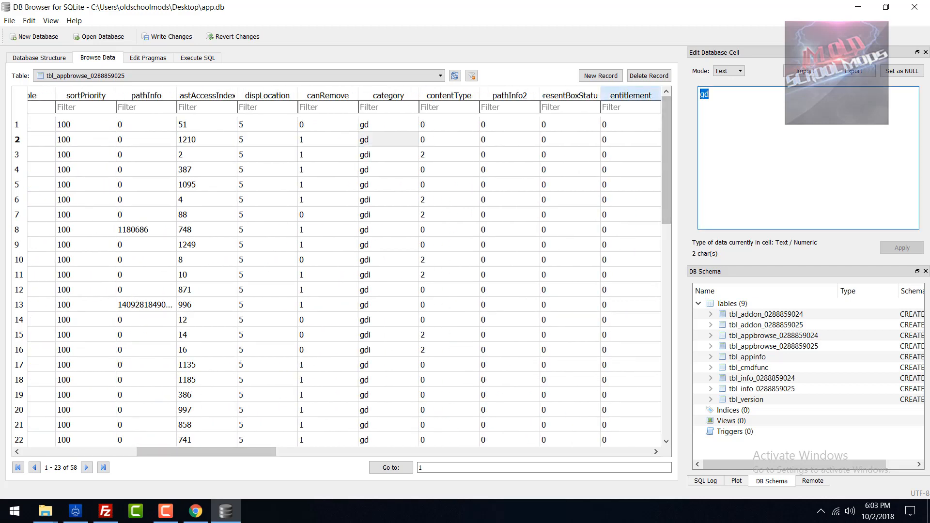
text(e)
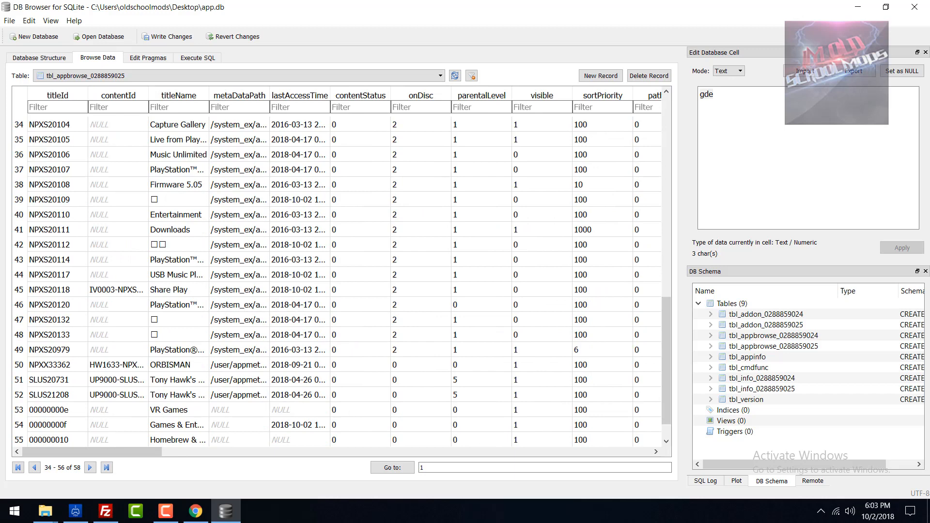
Select the Firmware 5.05 title entry, then switch tables from the Table list.
click(176, 184)
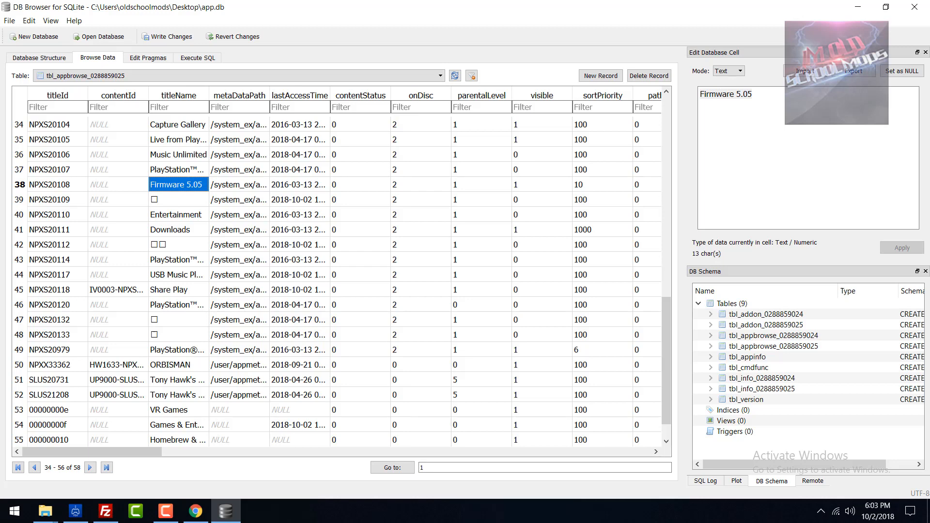
click(439, 75)
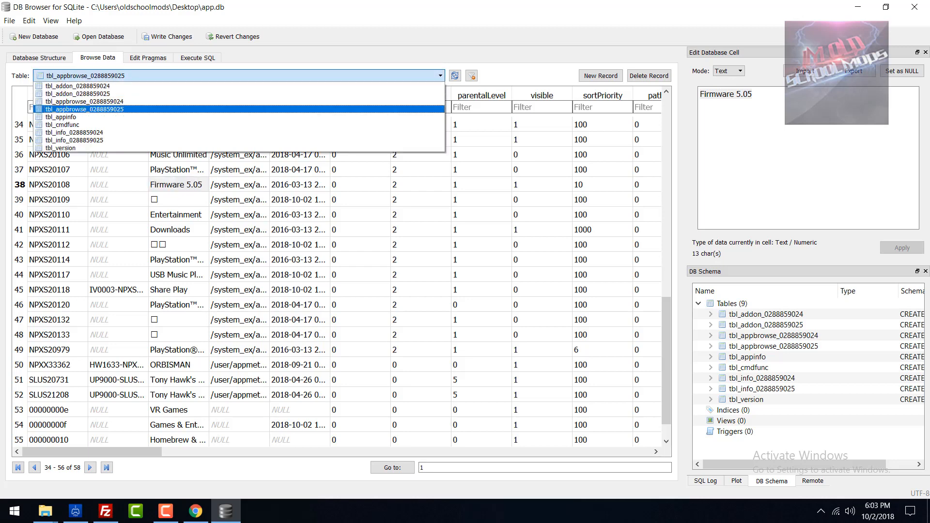
click(84, 101)
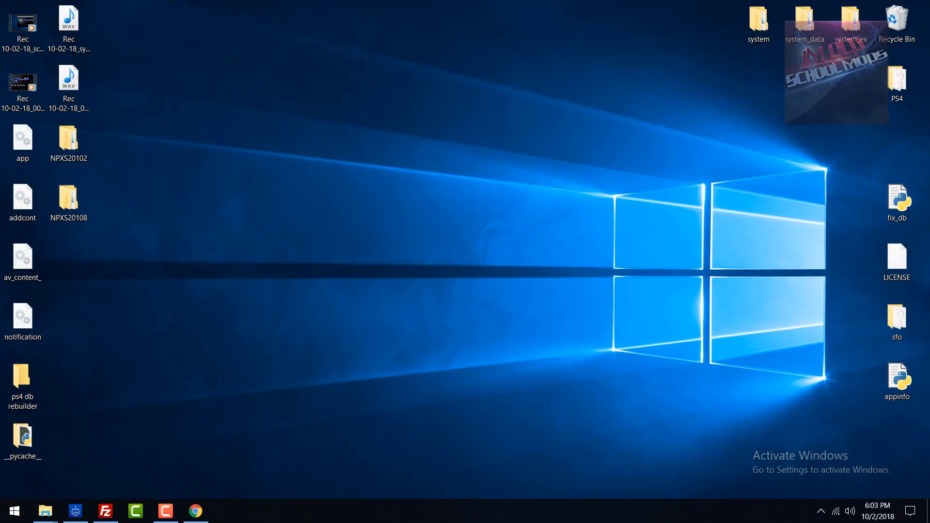
Upload the desktop app.db to /system_data/priv/mms, overwriting the PS4's copy.
click(22, 139)
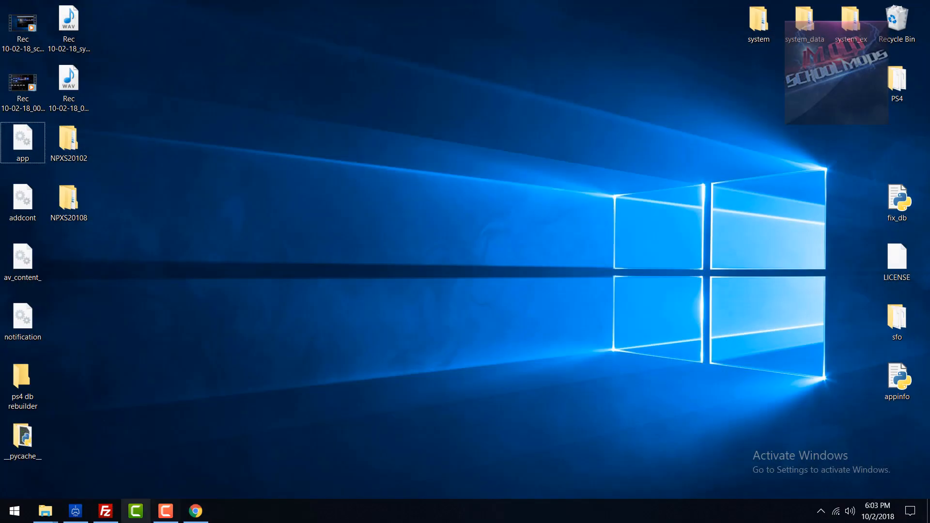
click(105, 510)
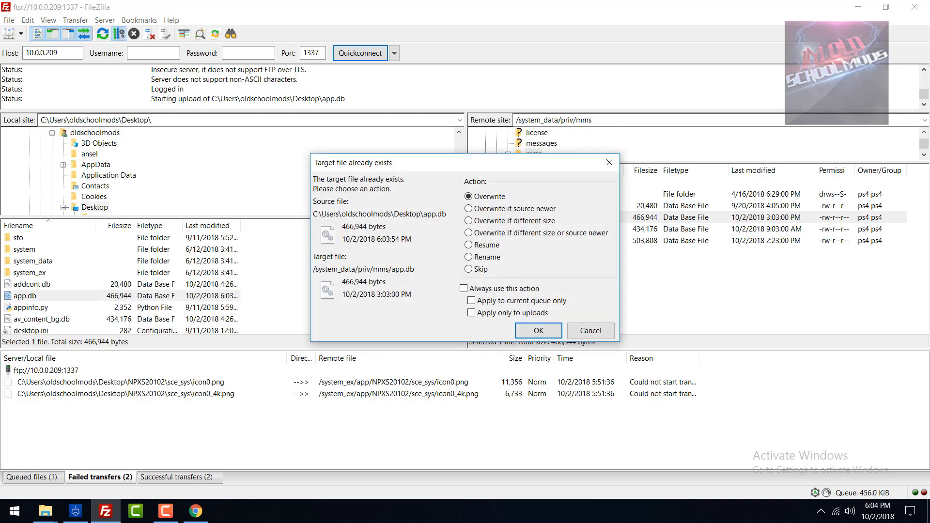
click(537, 330)
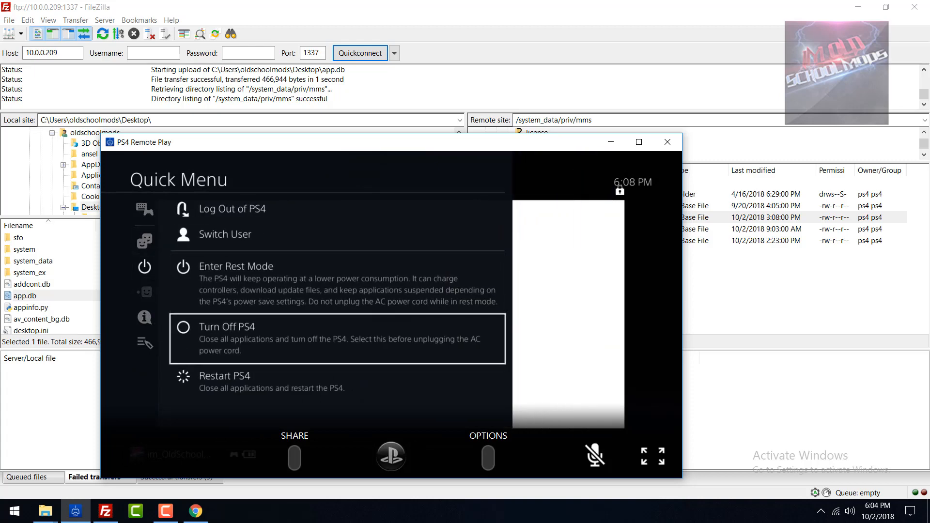
Restart the PS4 from the Quick Menu and minimize FileZilla.
click(225, 376)
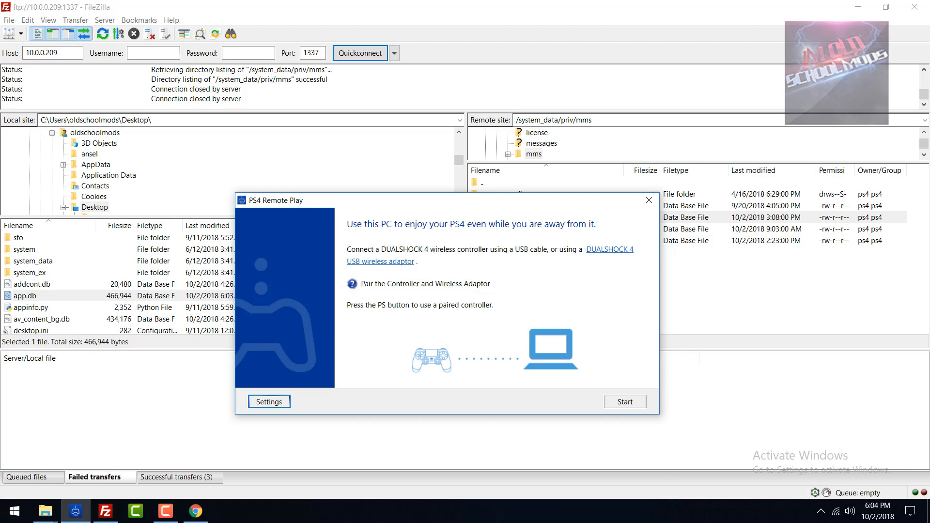
click(648, 199)
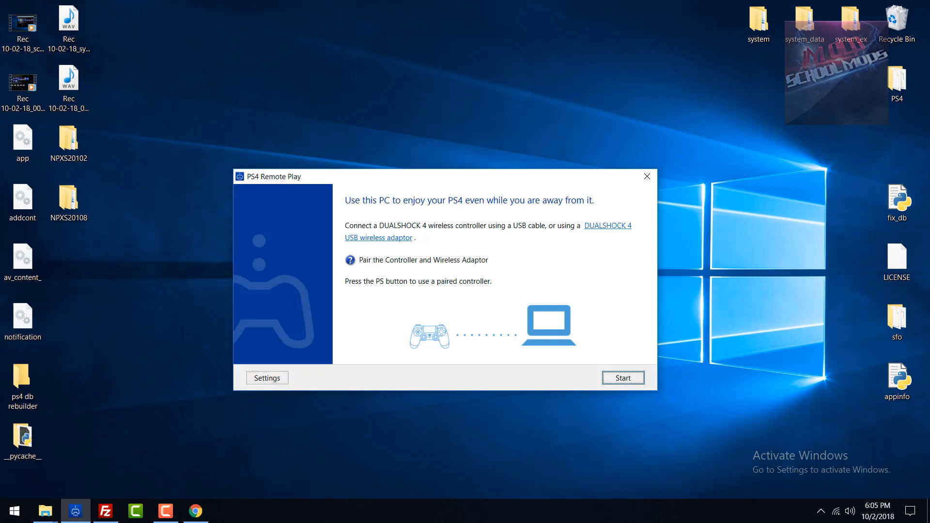
Reconnect Remote Play to the restarted PS4, then close the Remote Play window.
click(623, 378)
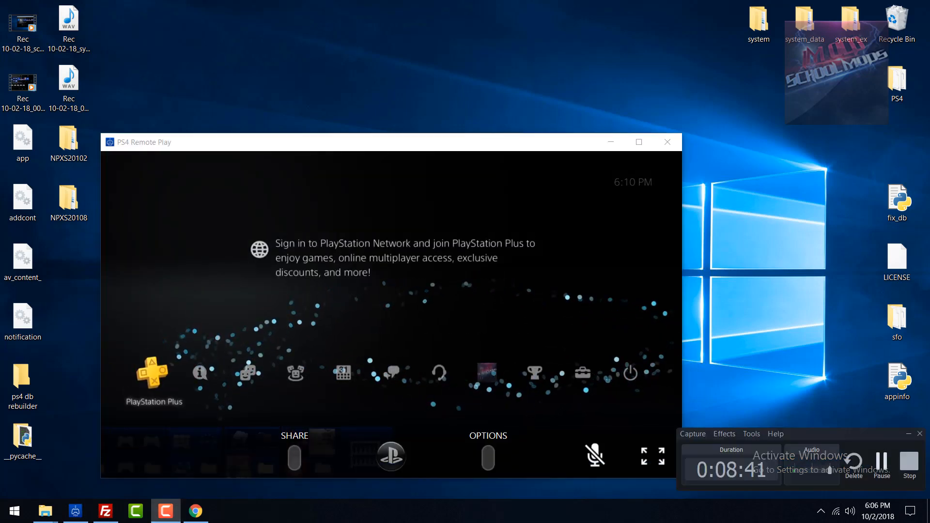
click(667, 142)
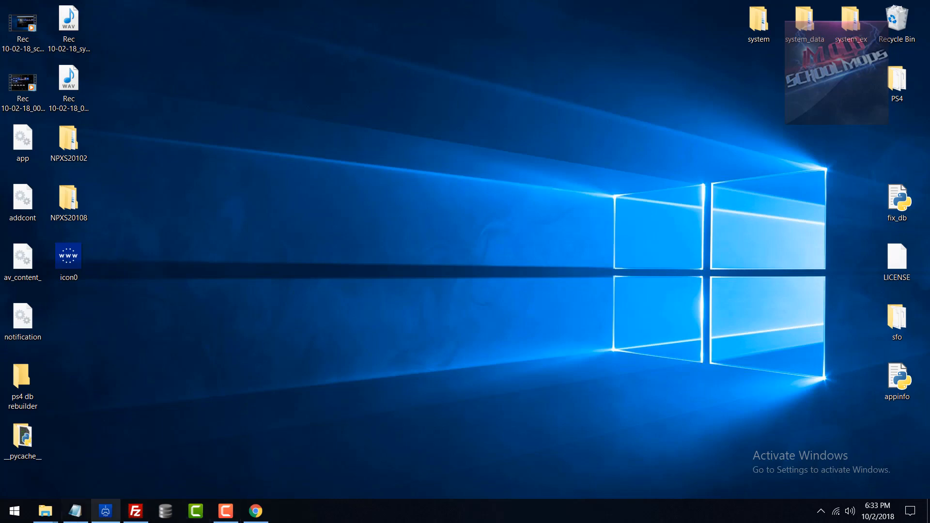
Reopen PS4 Remote Play and switch to User2 to reach the home screen.
click(105, 510)
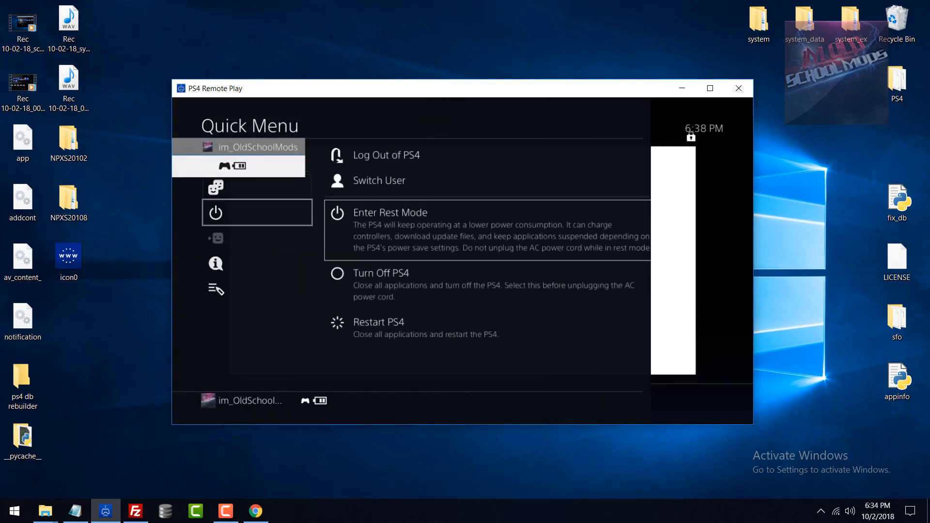
click(391, 212)
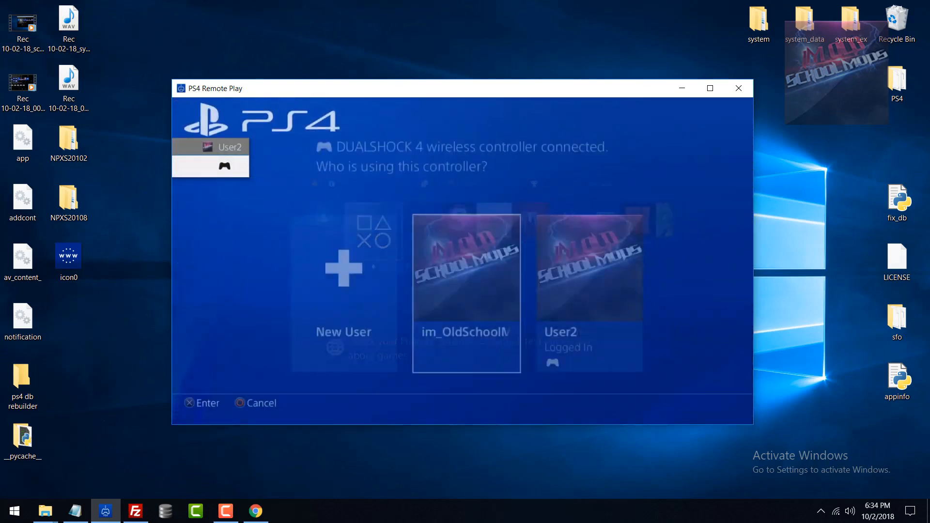
click(466, 294)
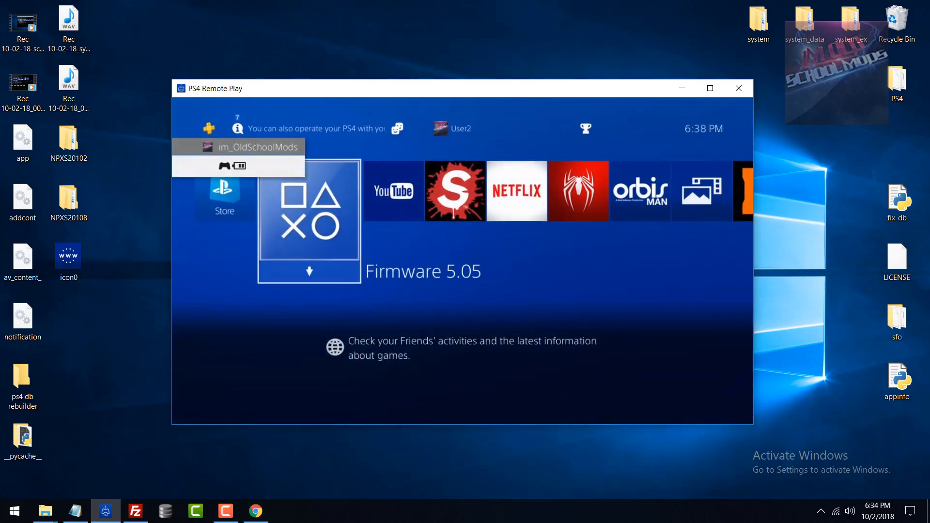